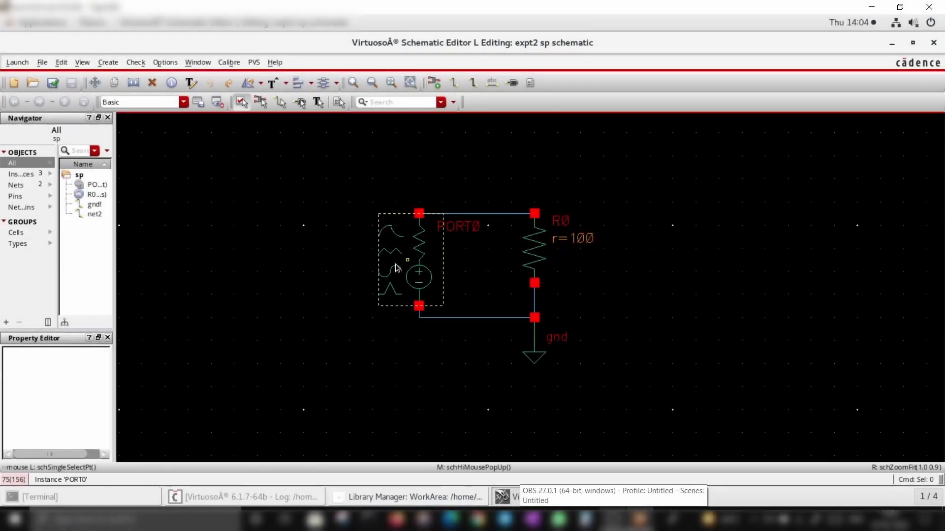
# Step: Open PORT0's properties, confirm its 50 Ohm resistance, and close the dialog
pyautogui.click(535, 247)
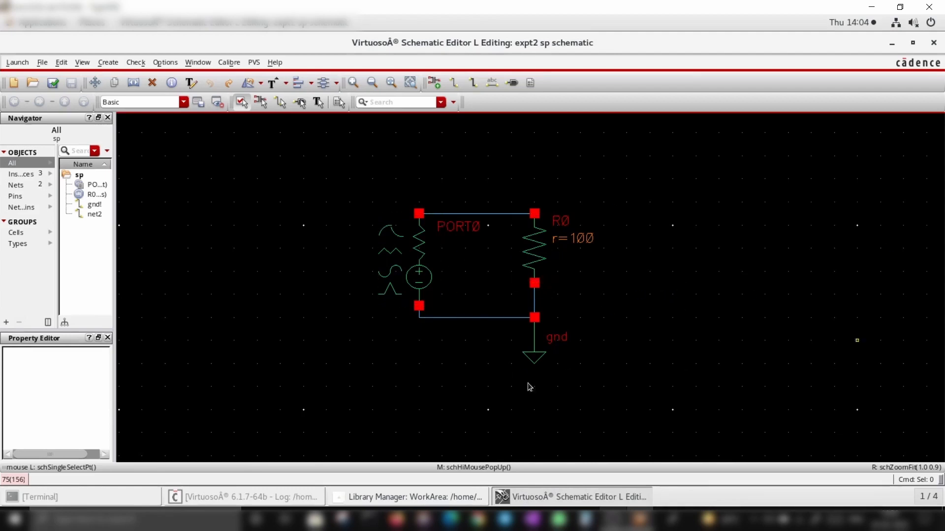
pyautogui.doubleClick(419, 225)
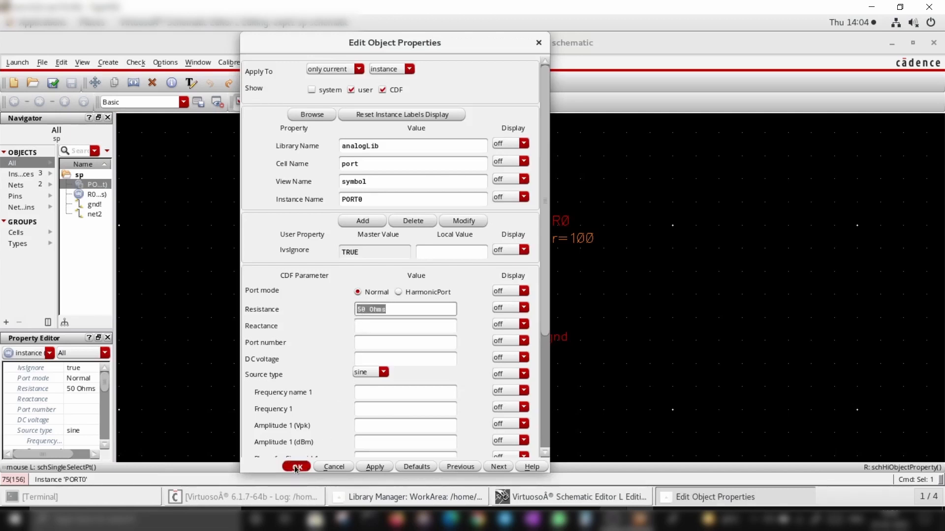
pyautogui.click(296, 467)
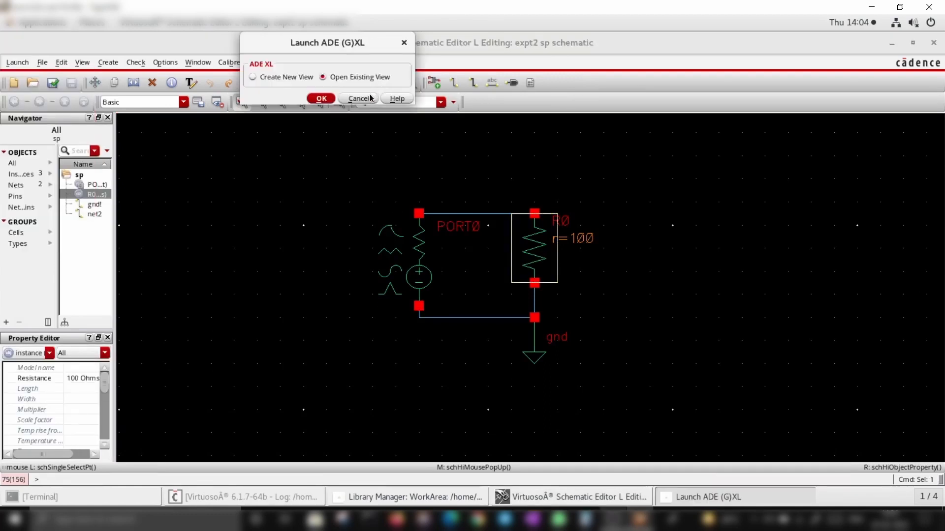
# Step: Cancel ADE XL and configure an sp analysis: start 1G, stop 2G, linear, 100 steps
pyautogui.click(321, 98)
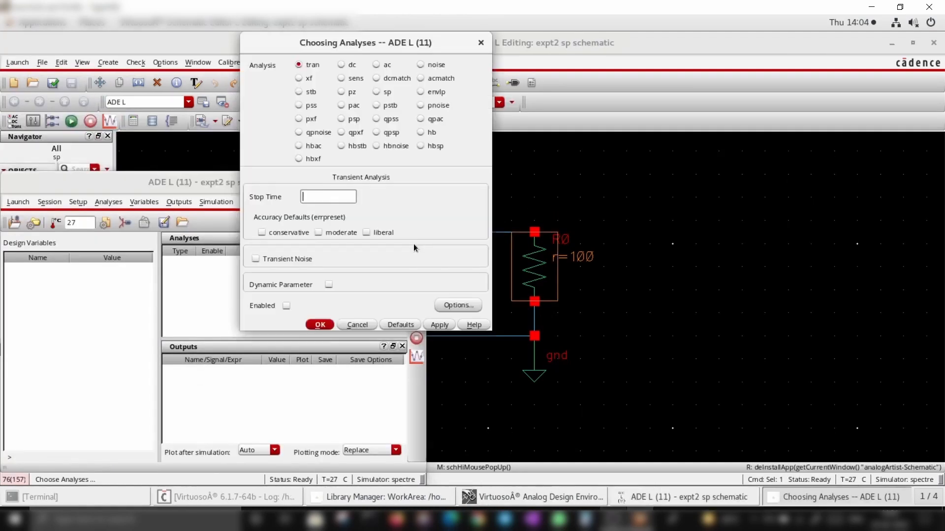
pyautogui.click(378, 91)
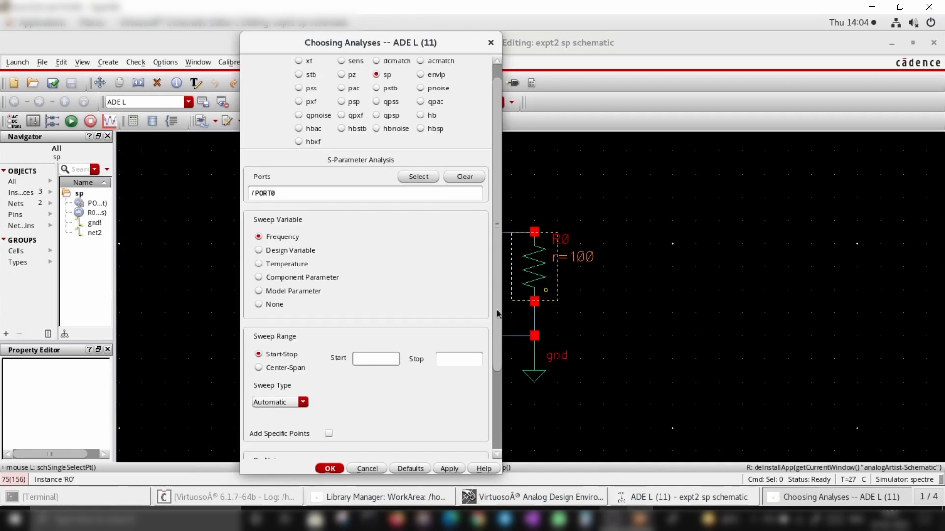
pyautogui.write('1')
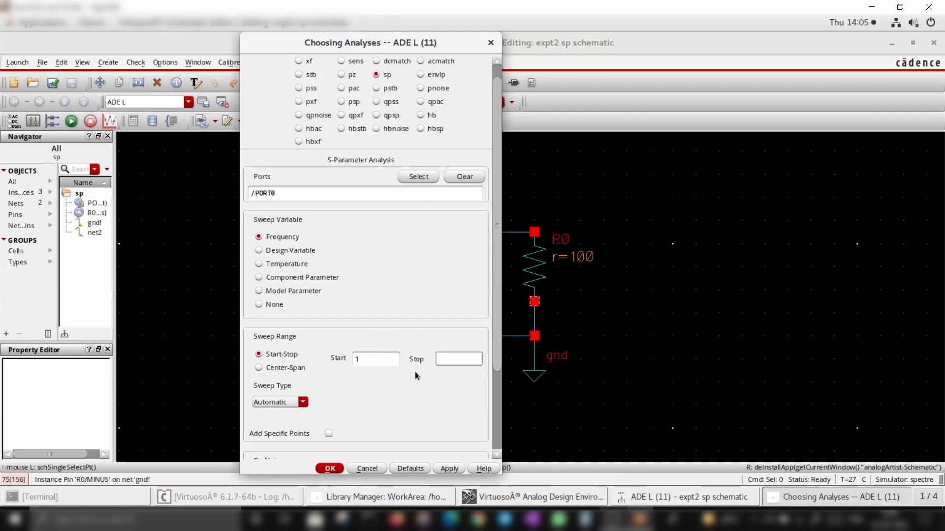
pyautogui.click(375, 359)
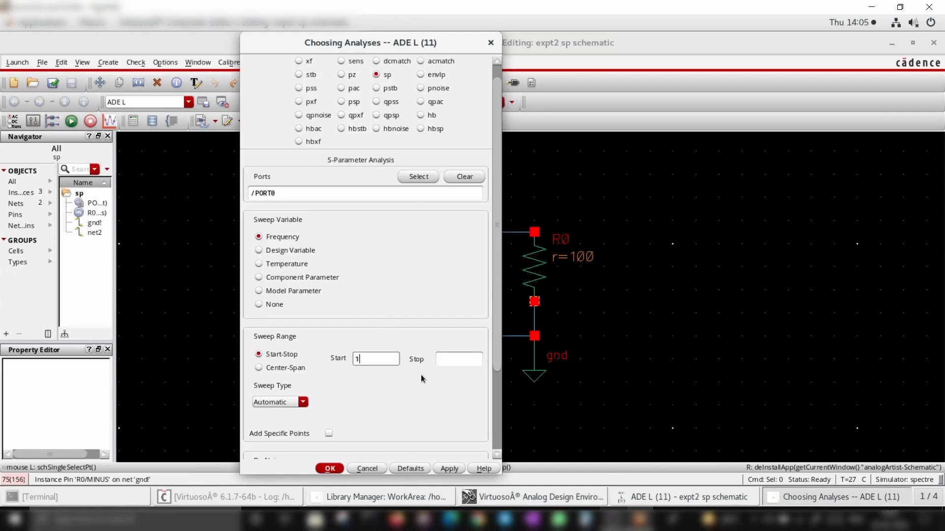
pyautogui.write('2G')
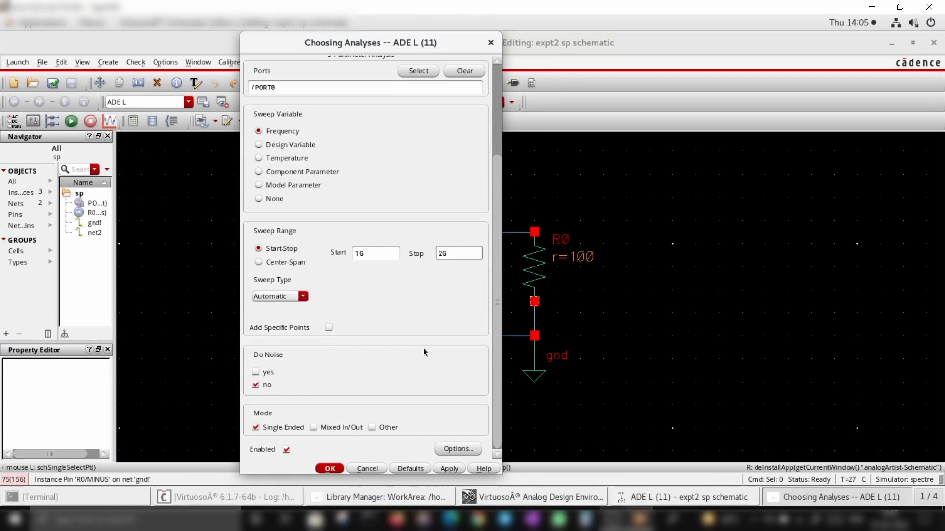
pyautogui.click(303, 296)
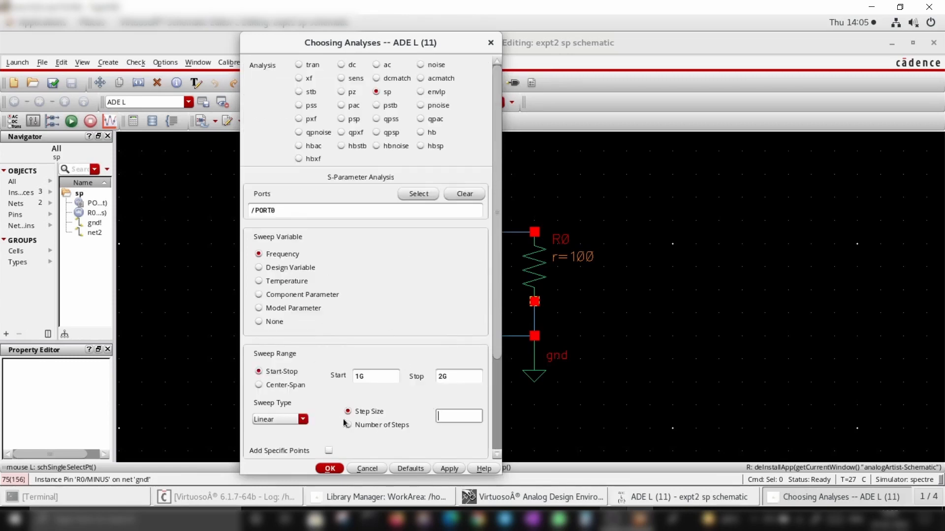
pyautogui.click(347, 425)
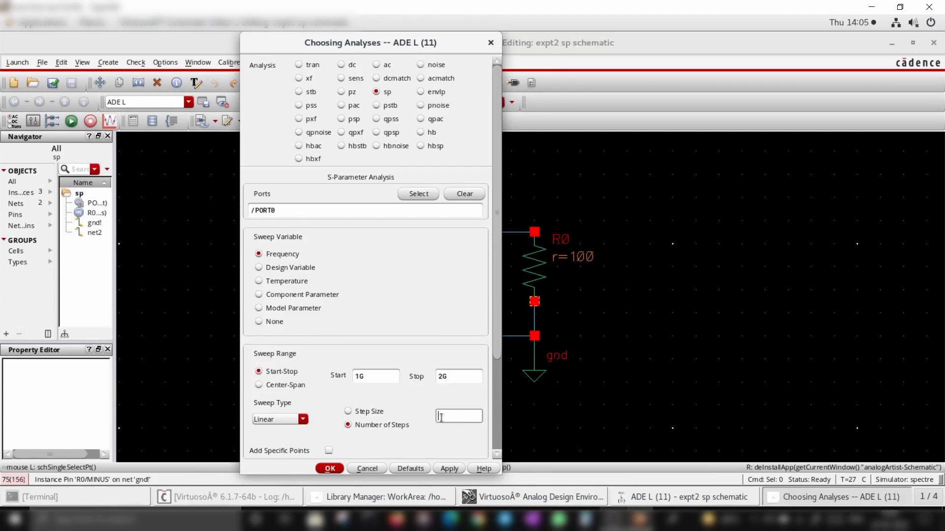
pyautogui.write('100')
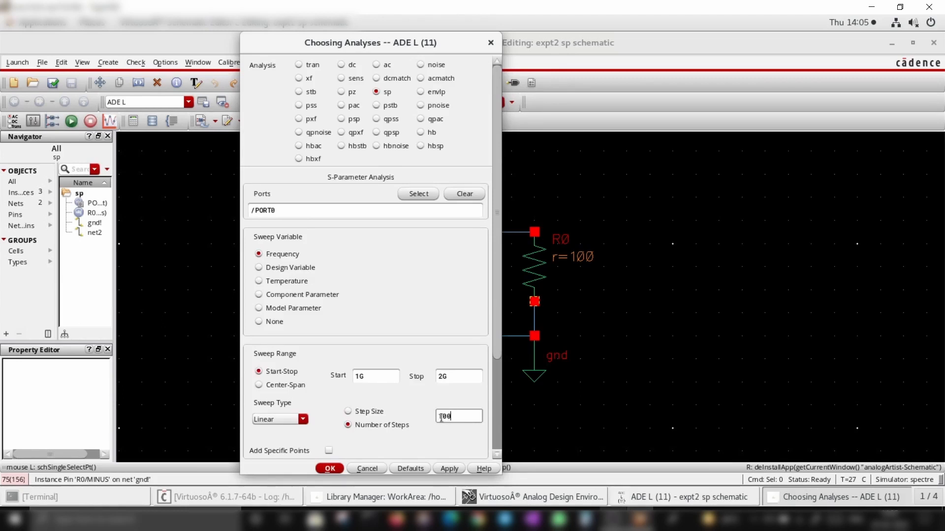
pyautogui.click(329, 468)
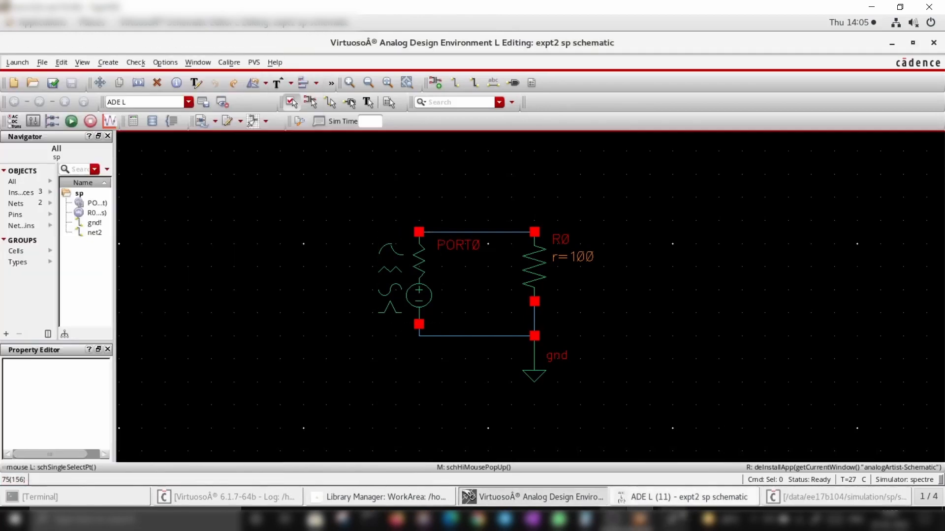
# Step: Plot S11 as magnitude, real and imaginary parts using the Direct Plot Main Form
pyautogui.click(252, 202)
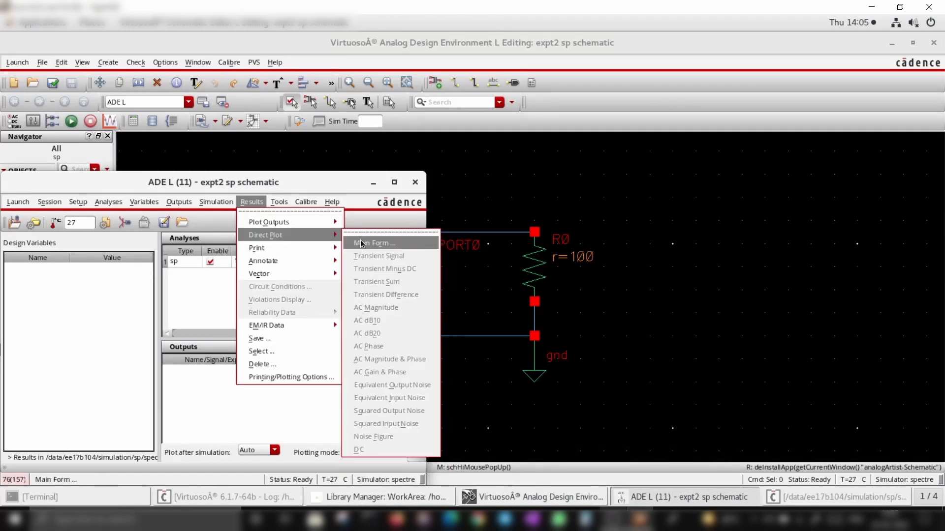
pyautogui.click(374, 243)
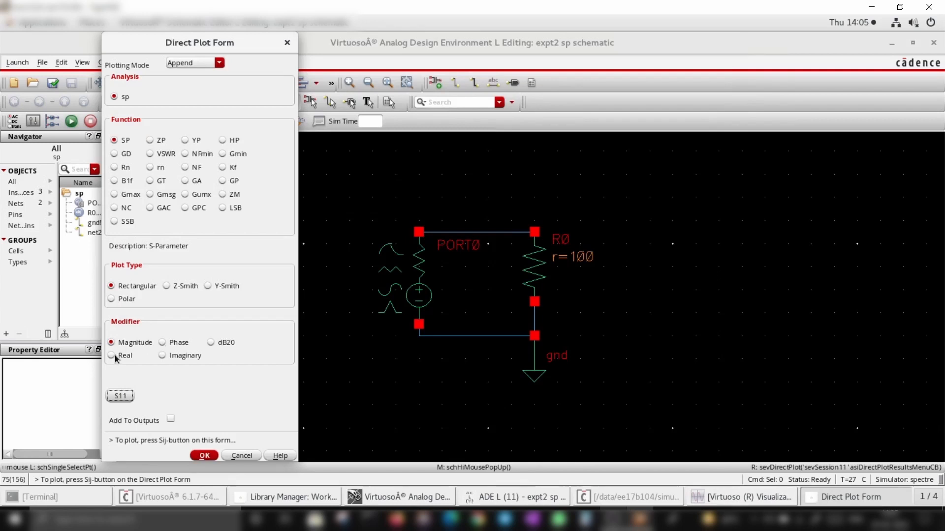
pyautogui.click(112, 355)
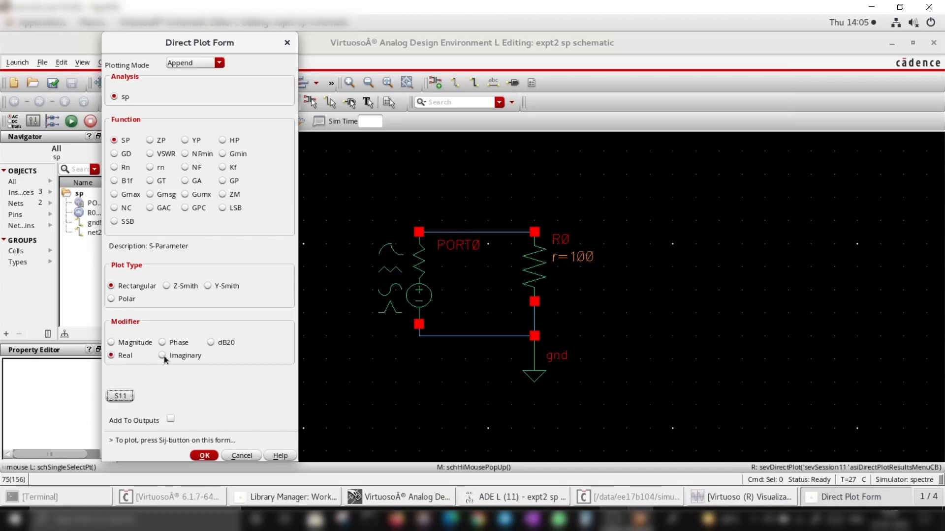
pyautogui.click(161, 355)
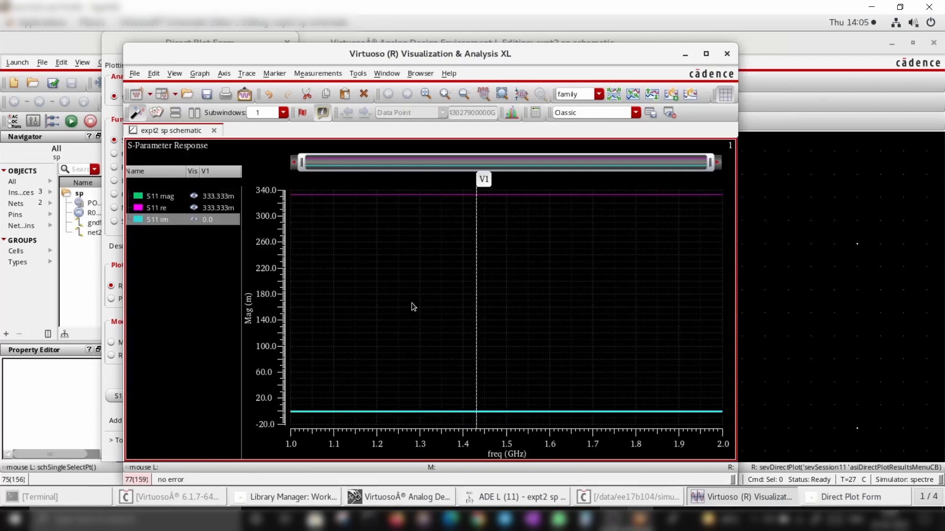
pyautogui.moveTo(806, 299)
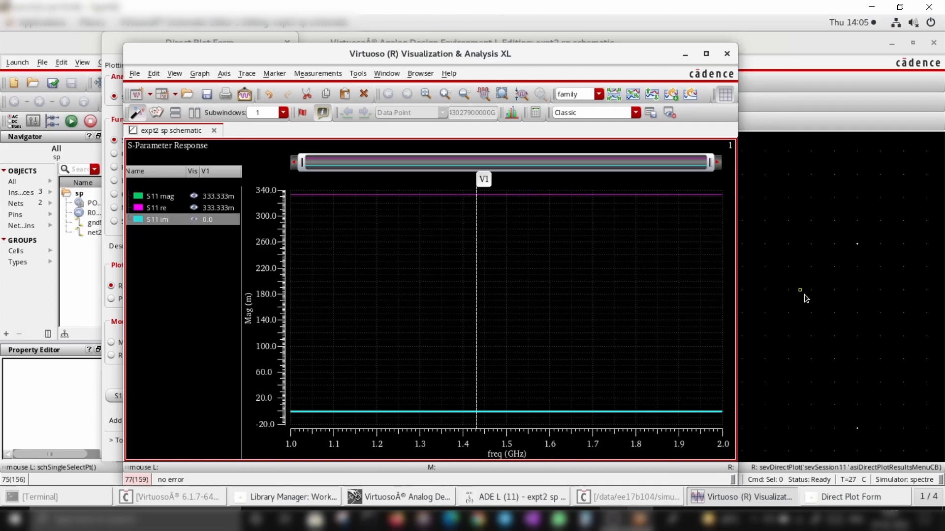
pyautogui.moveTo(803, 301)
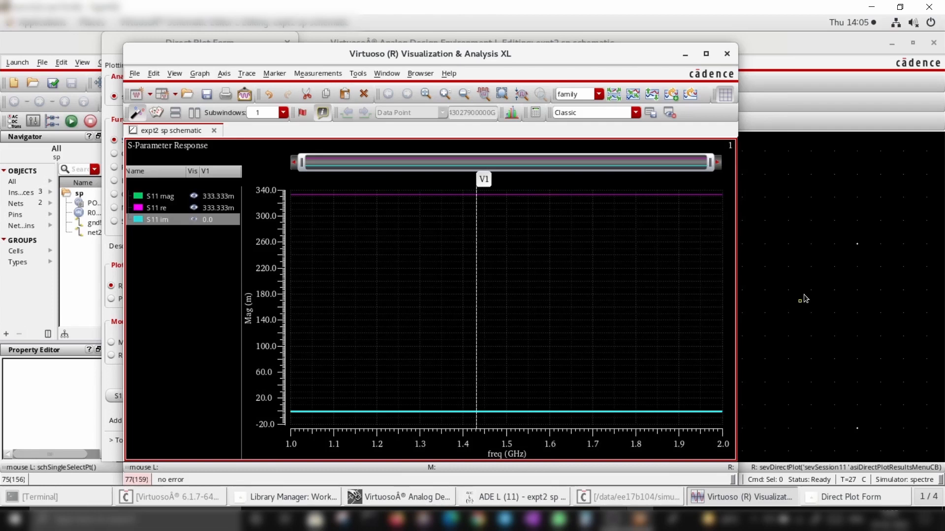
pyautogui.moveTo(171, 199)
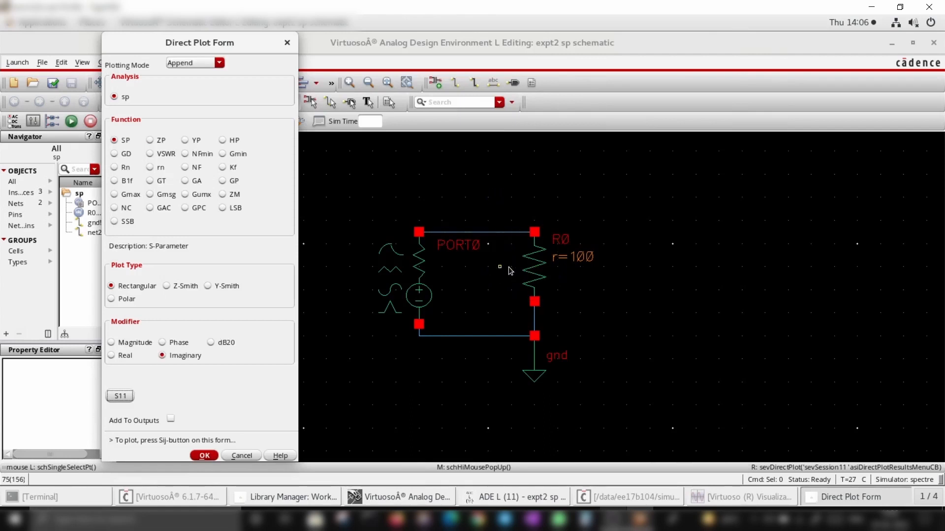
# Step: Select resistor R0 and change its resistance from 100 to 50 Ω
pyautogui.click(532, 256)
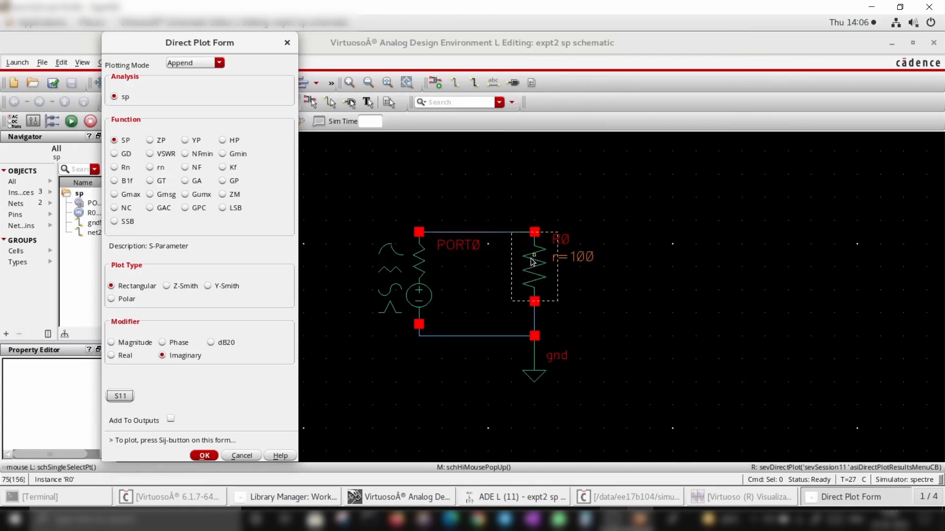
pyautogui.click(419, 280)
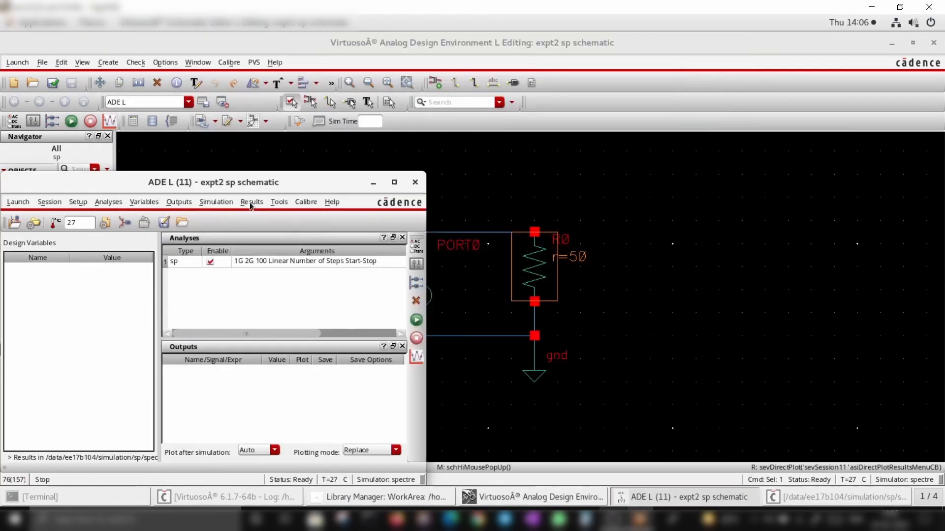
# Step: Plot S11 magnitude for the 50 Ω shunt, read it at 1.45 GHz, then close the plot
pyautogui.click(251, 202)
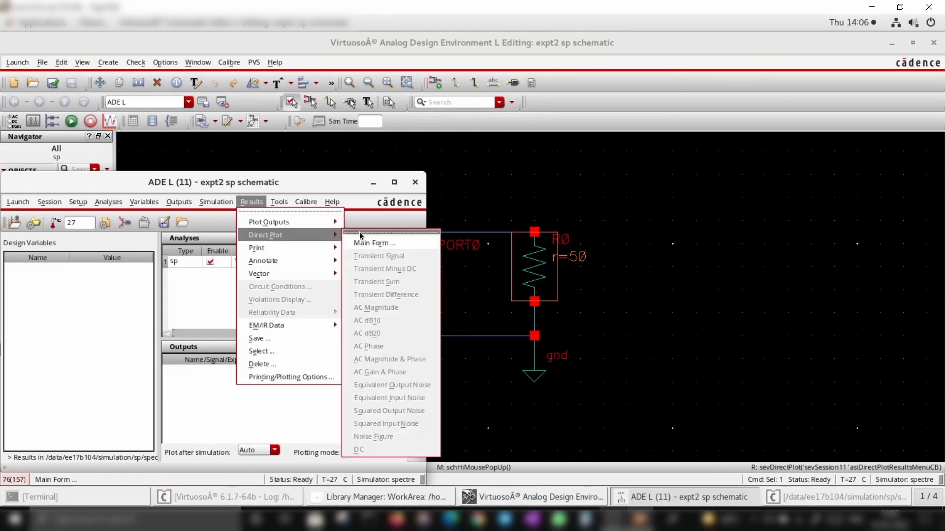
pyautogui.click(373, 243)
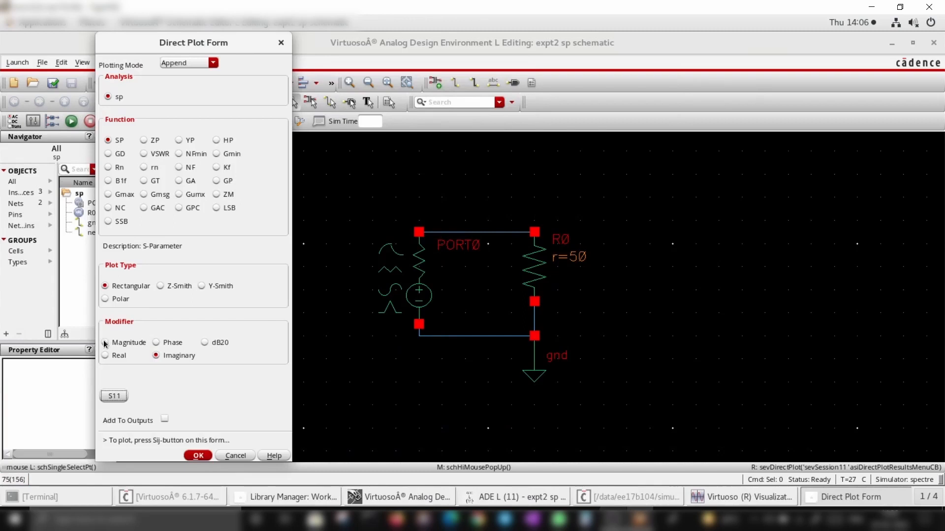
pyautogui.click(105, 343)
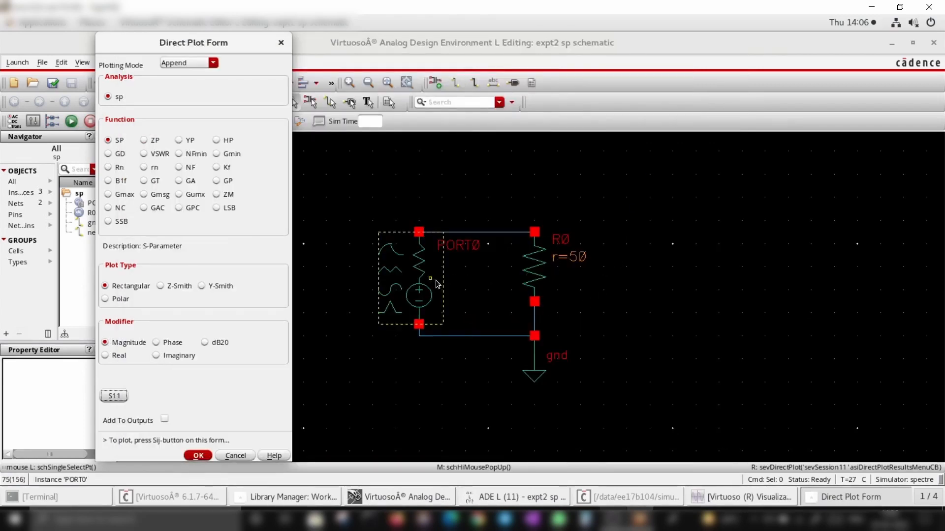
pyautogui.click(204, 342)
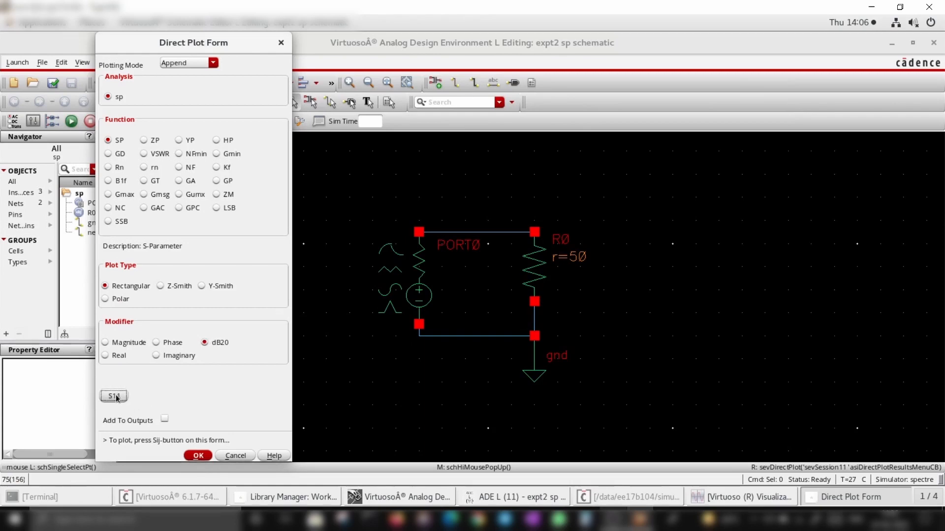
pyautogui.click(112, 395)
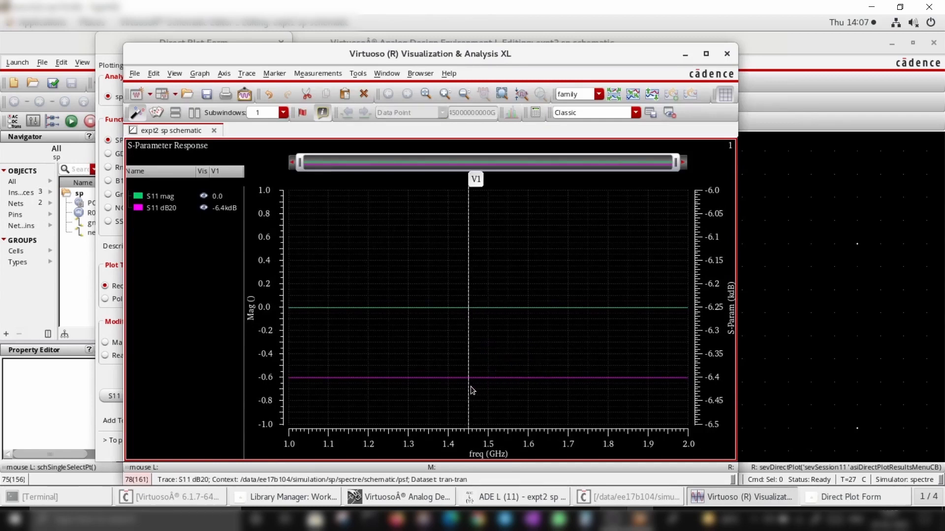
pyautogui.click(470, 386)
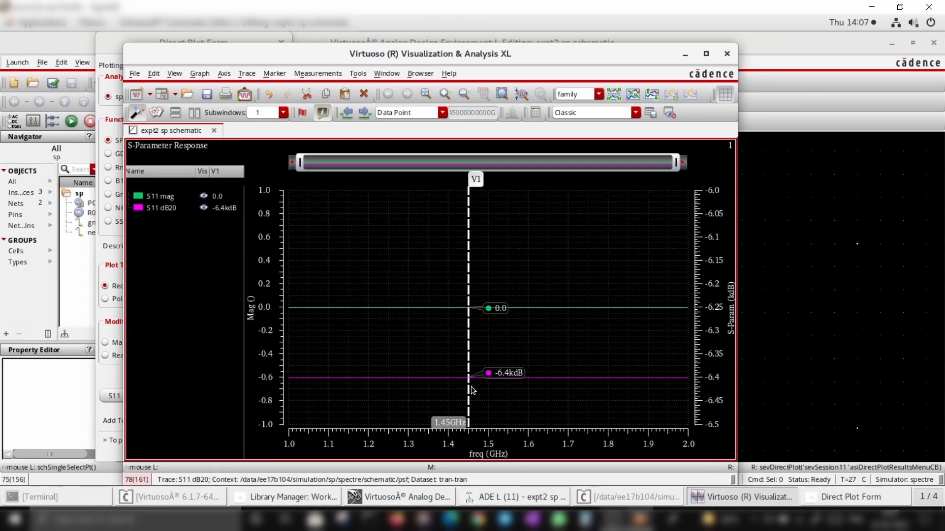
pyautogui.moveTo(507, 341)
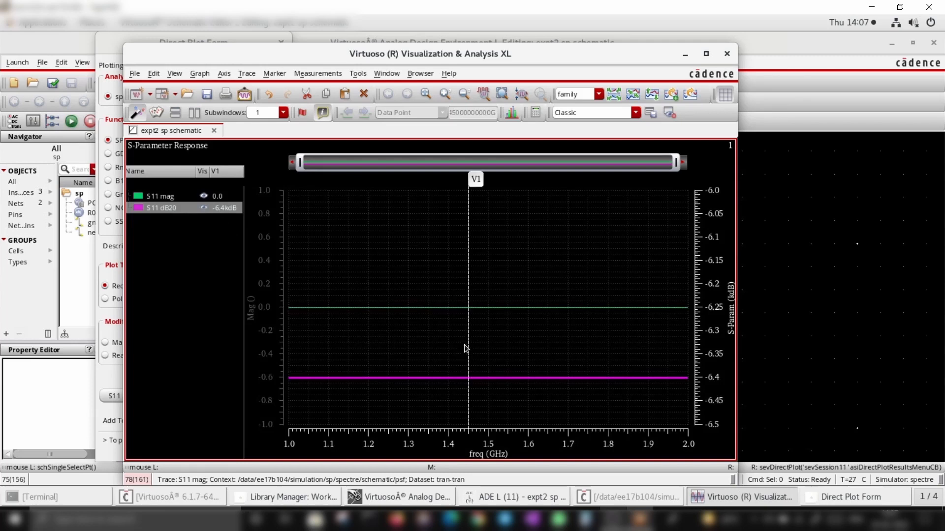
pyautogui.moveTo(471, 345)
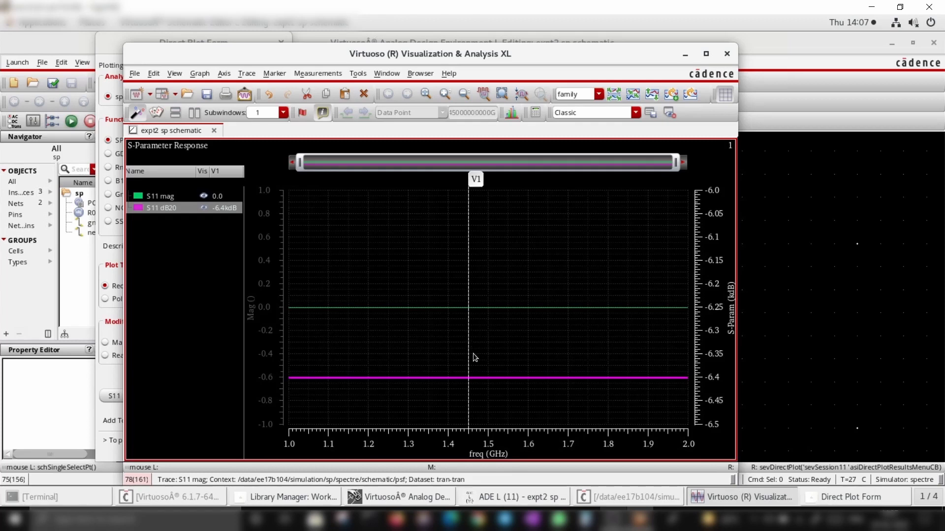
pyautogui.moveTo(353, 391)
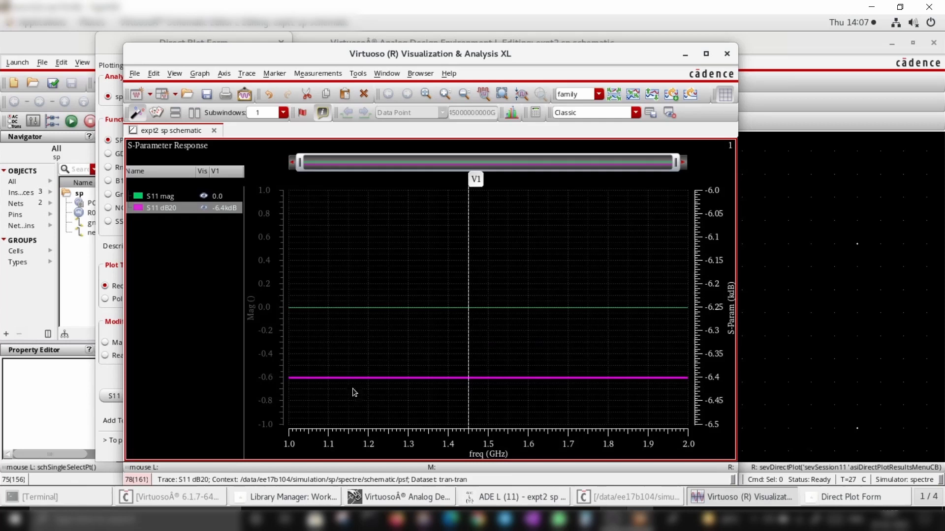
pyautogui.moveTo(470, 396)
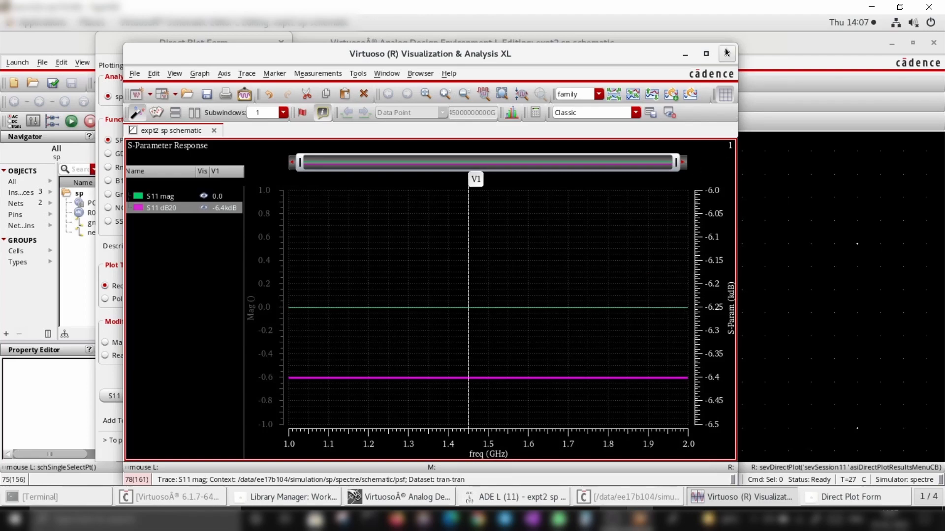
pyautogui.click(725, 53)
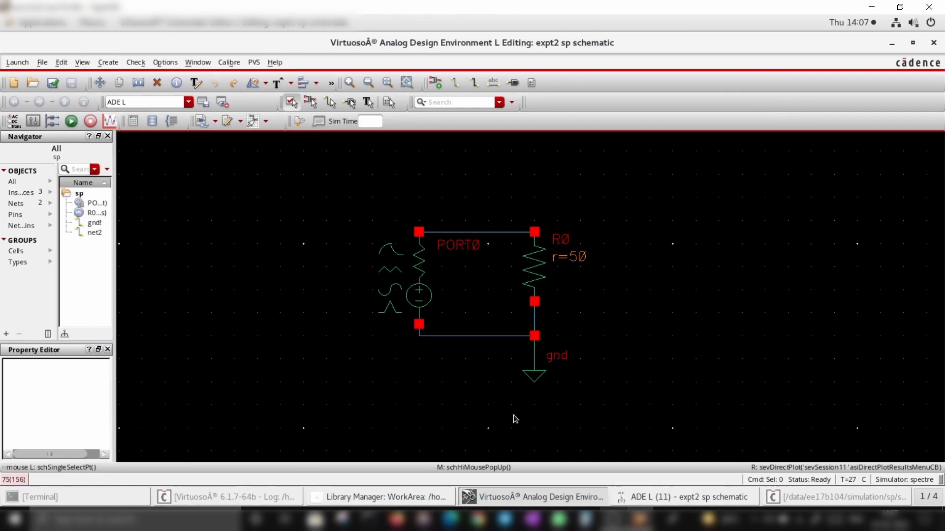
pyautogui.moveTo(279, 371)
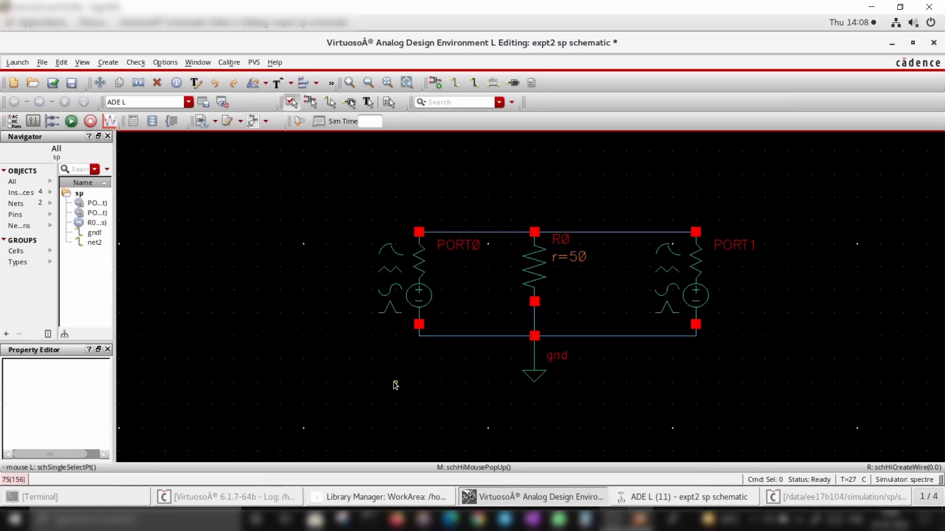
# Step: Save the schematic with PORT1 added and check PORT1's 50 Ω port settings
pyautogui.click(53, 82)
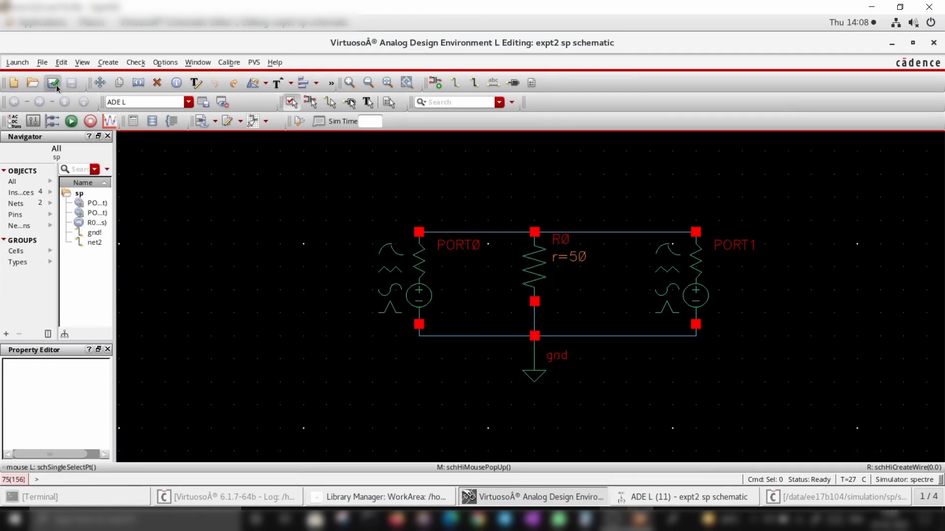
pyautogui.click(695, 280)
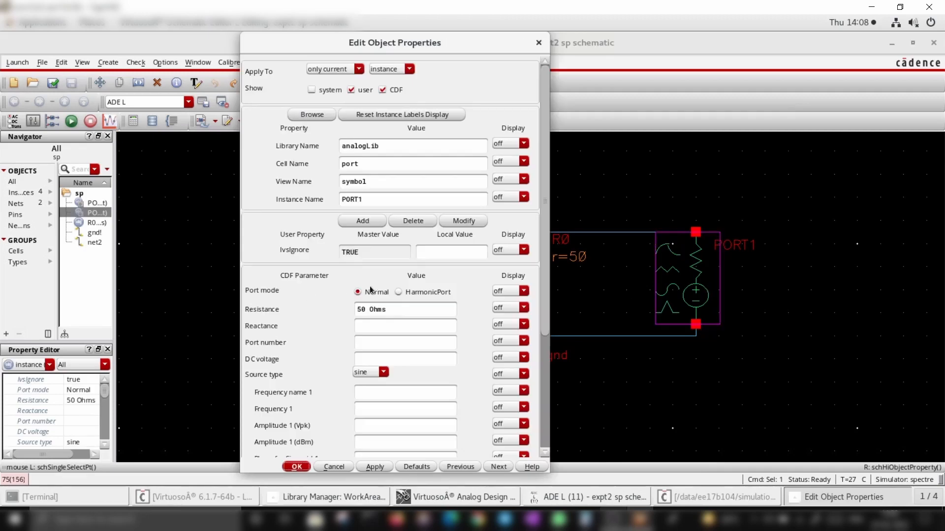
pyautogui.click(296, 466)
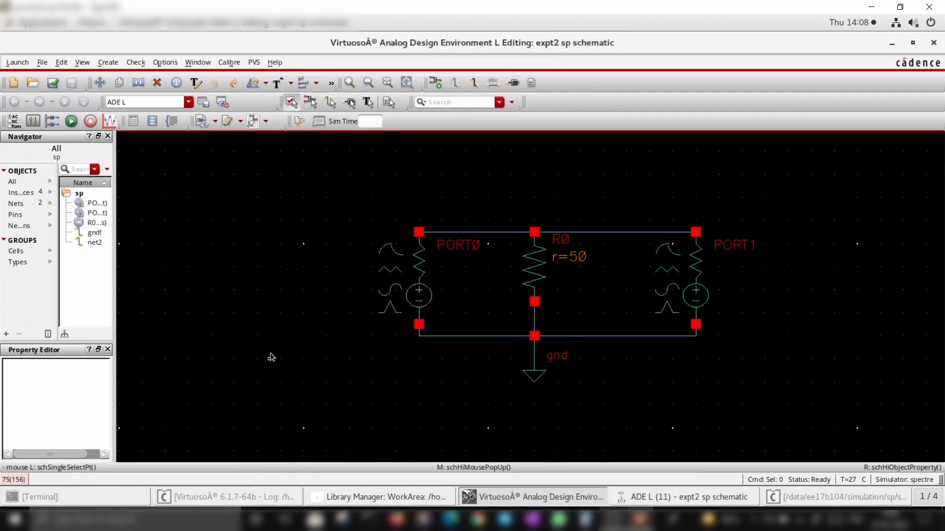
pyautogui.click(534, 265)
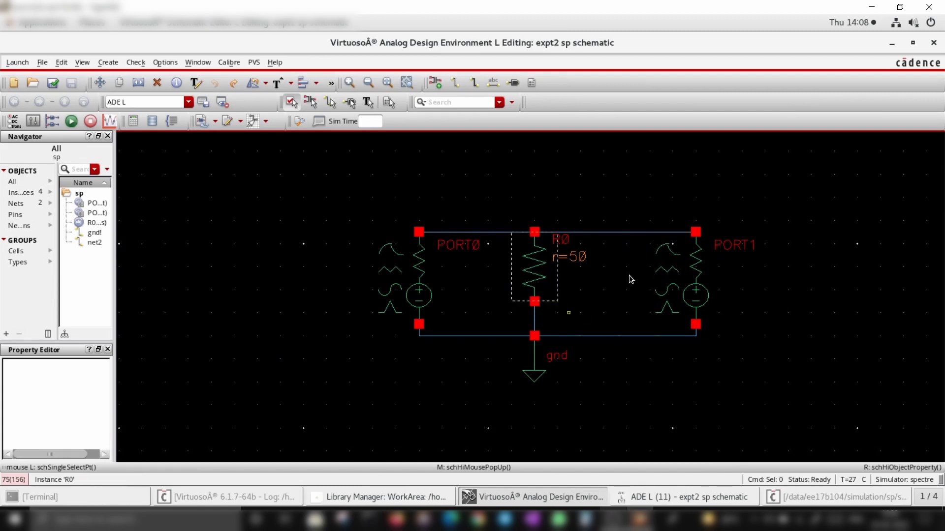
pyautogui.moveTo(526, 261)
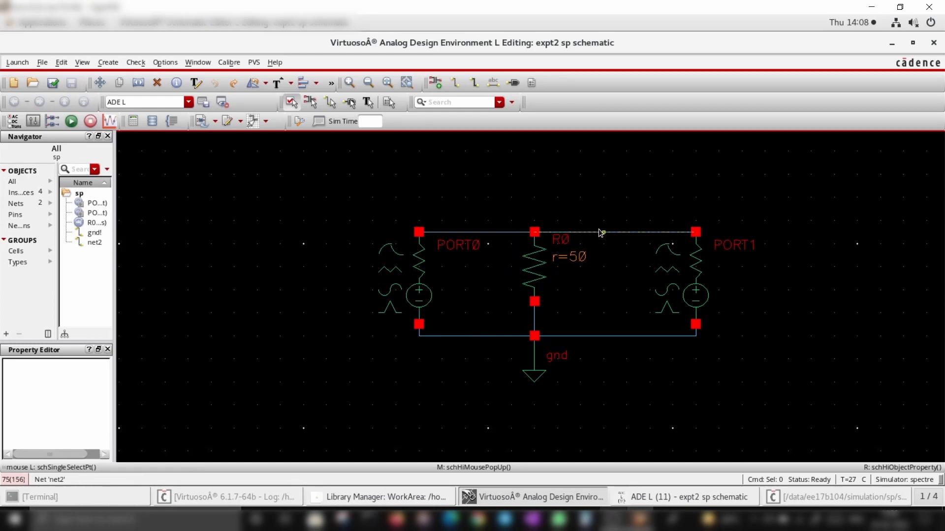
# Step: Review the sp analysis in Choosing Analyses, keeping the 1G–2G 100-step sweep, and confirm
pyautogui.click(533, 271)
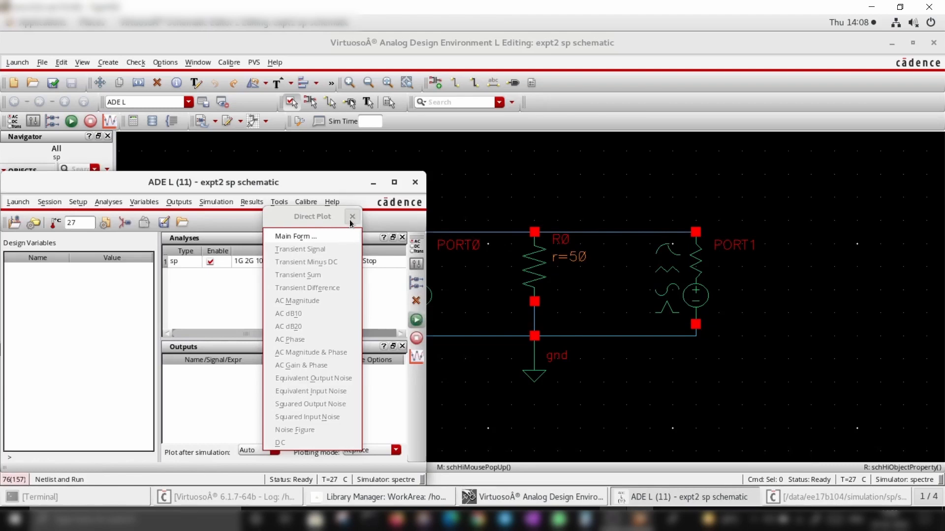
pyautogui.click(352, 217)
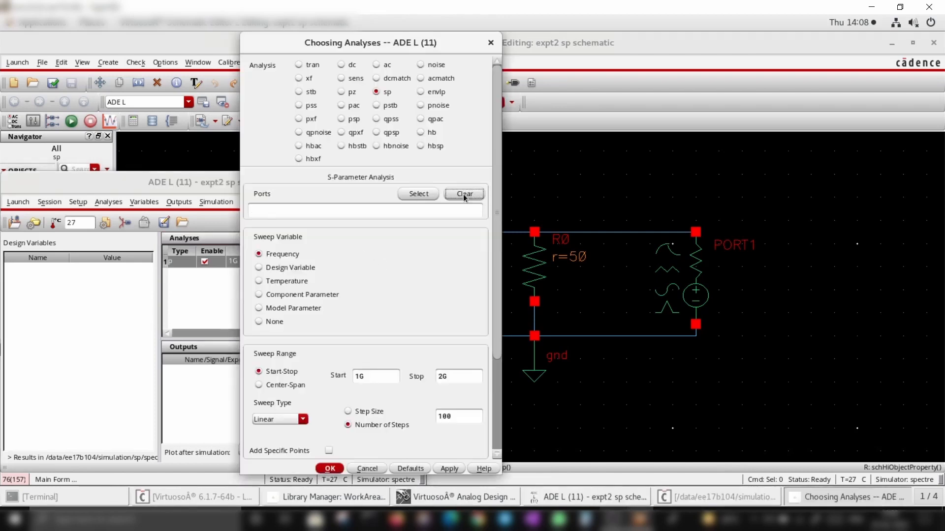
pyautogui.click(329, 468)
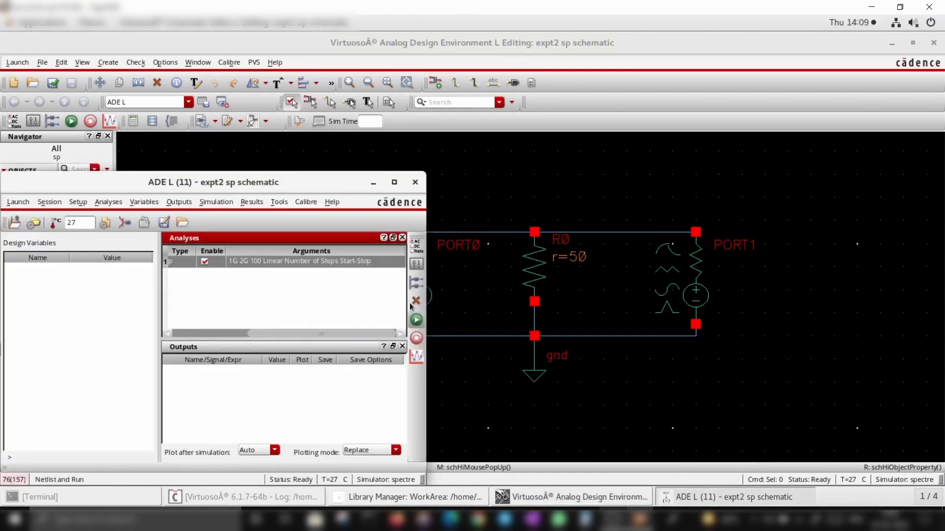
pyautogui.moveTo(335, 190)
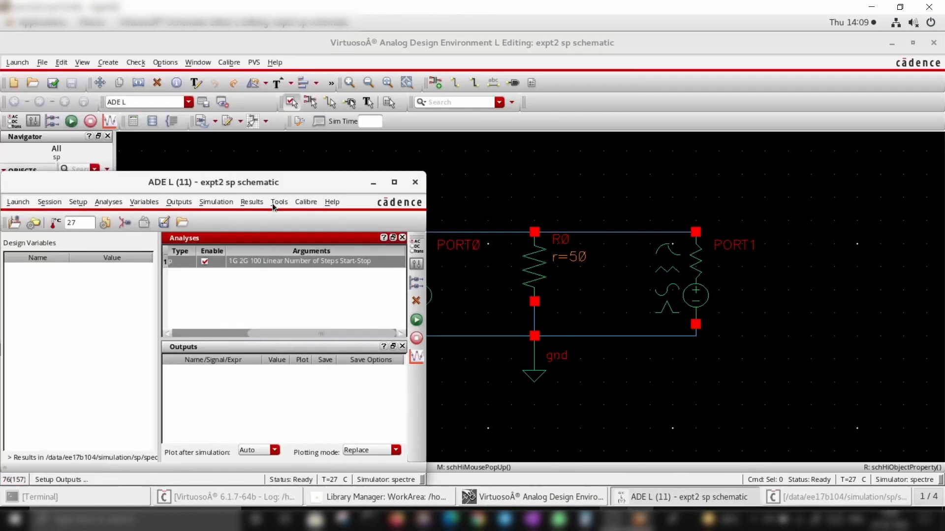
# Step: Set the Direct Plot Main Form to ZP magnitude and plot Z11
pyautogui.click(252, 202)
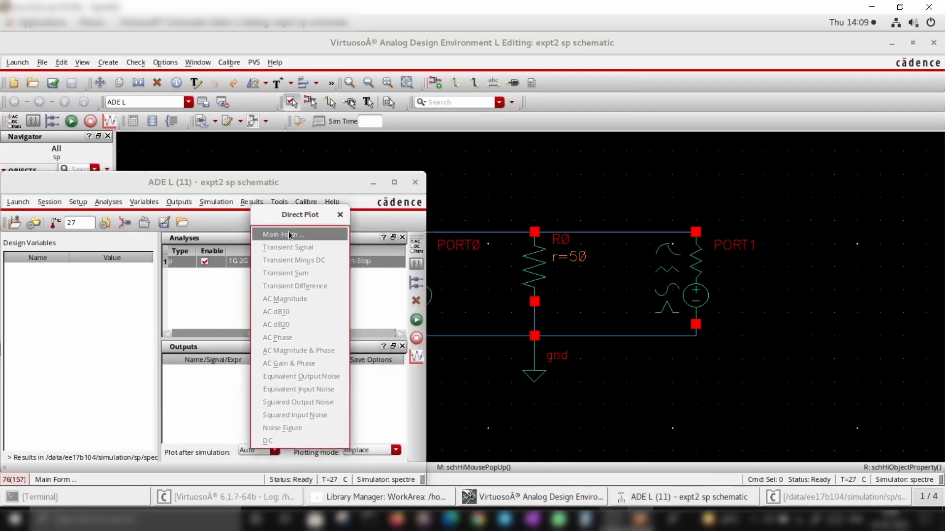
pyautogui.click(282, 234)
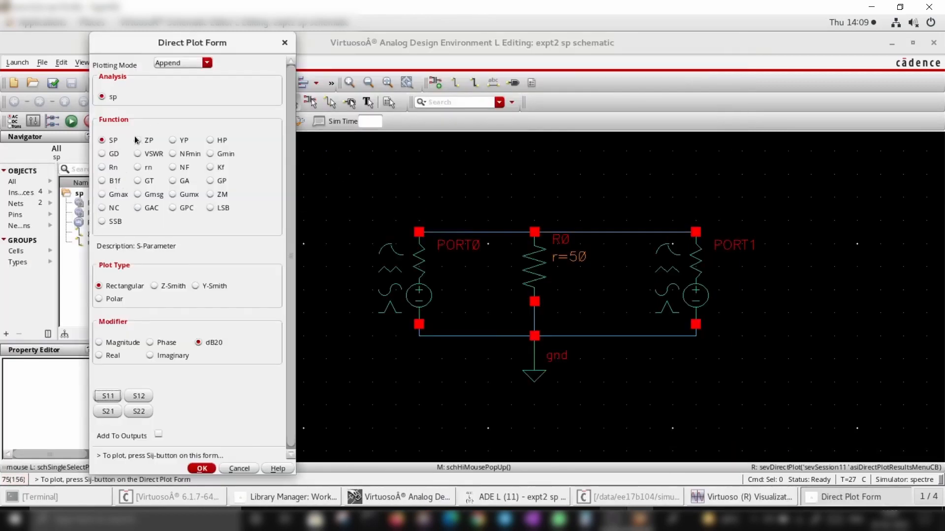
pyautogui.click(137, 140)
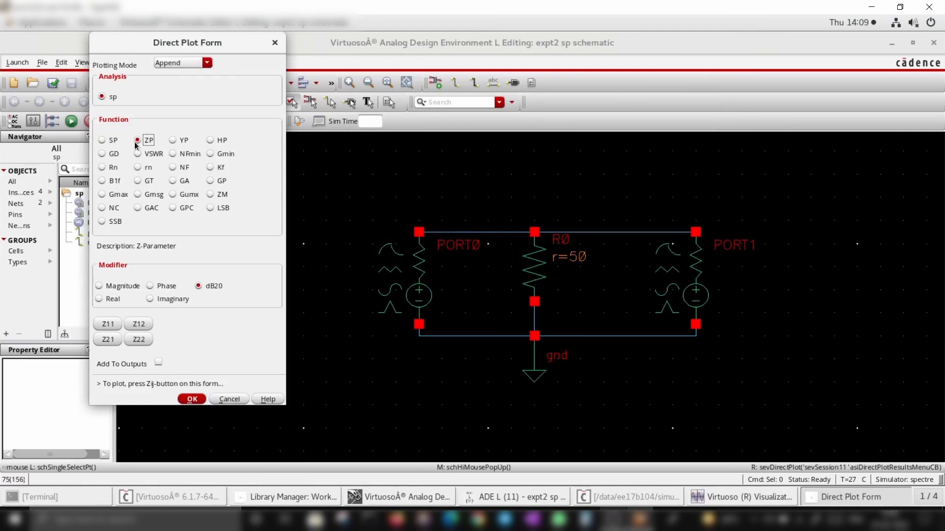
pyautogui.click(99, 286)
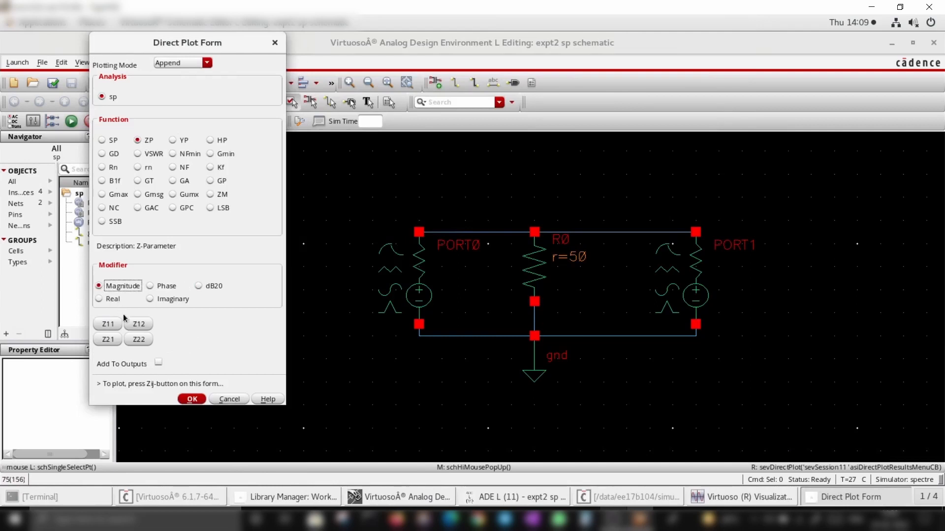
pyautogui.moveTo(115, 325)
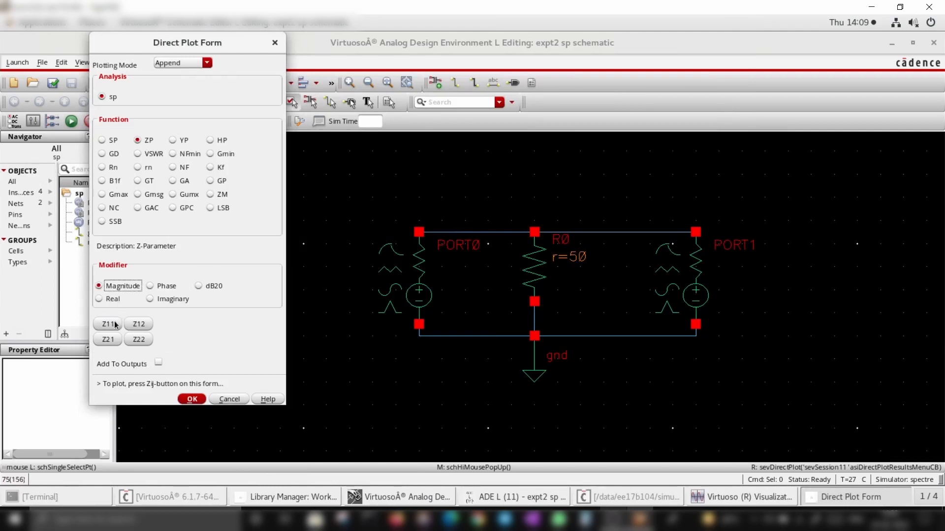
pyautogui.click(108, 325)
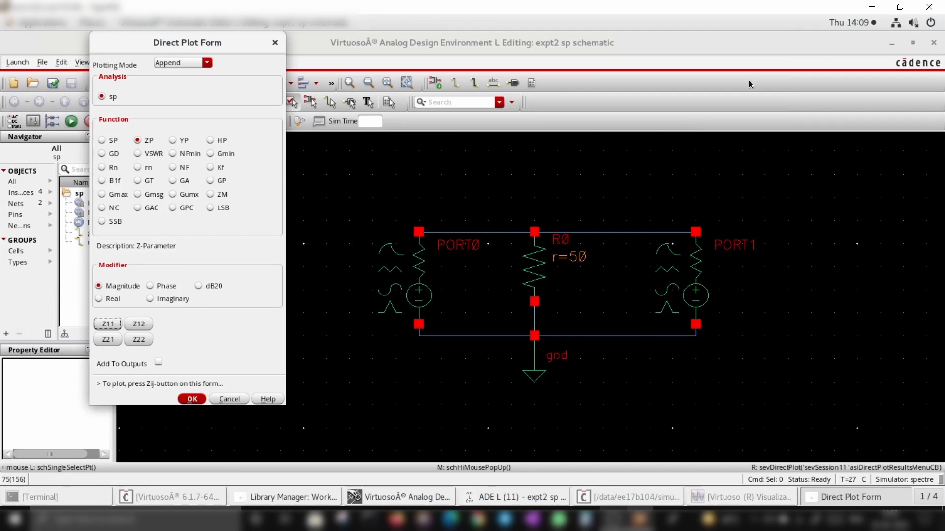
pyautogui.moveTo(612, 247)
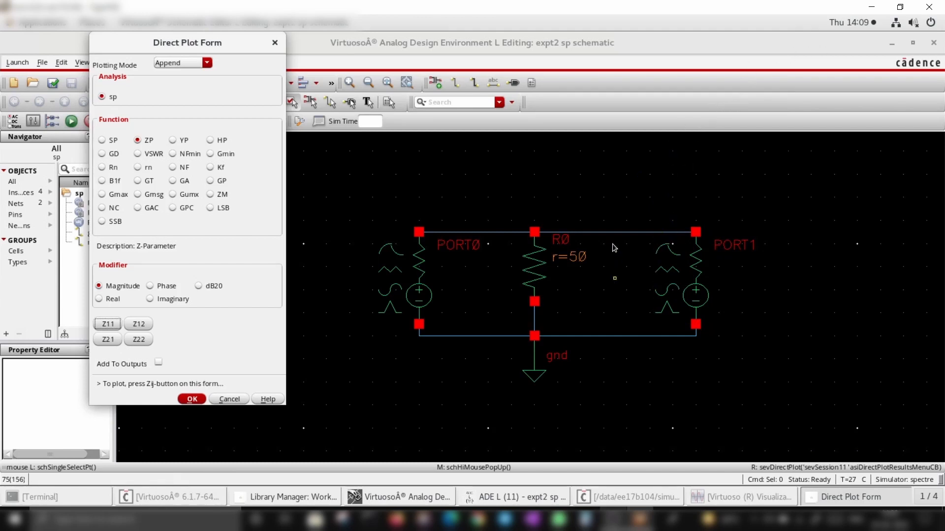
pyautogui.moveTo(535, 284)
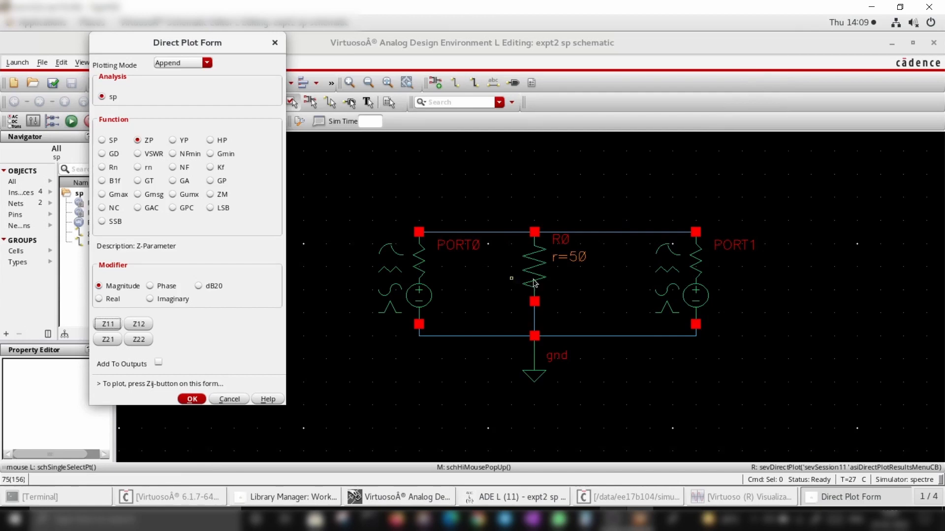
pyautogui.moveTo(491, 291)
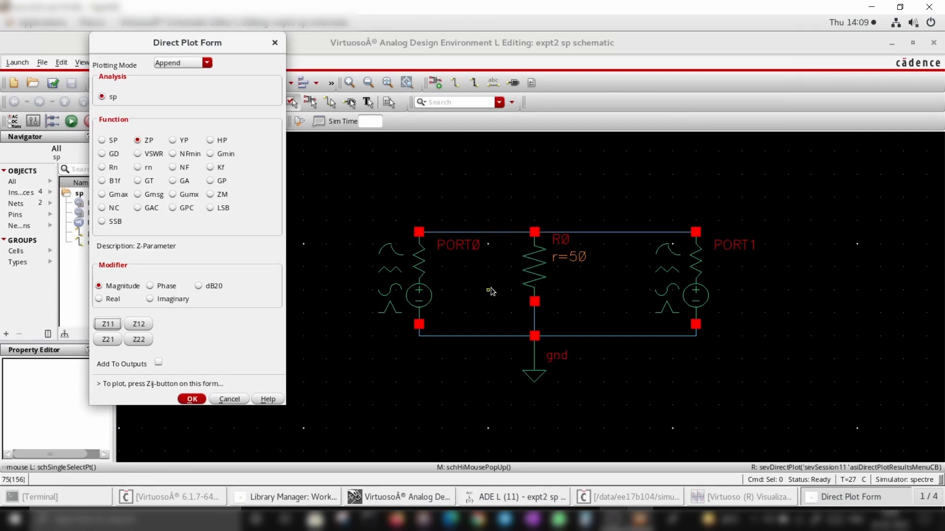
# Step: Switch the plot function to ZM and append ZM1 (25 Ω) beside Z11 (50 Ω)
pyautogui.click(693, 277)
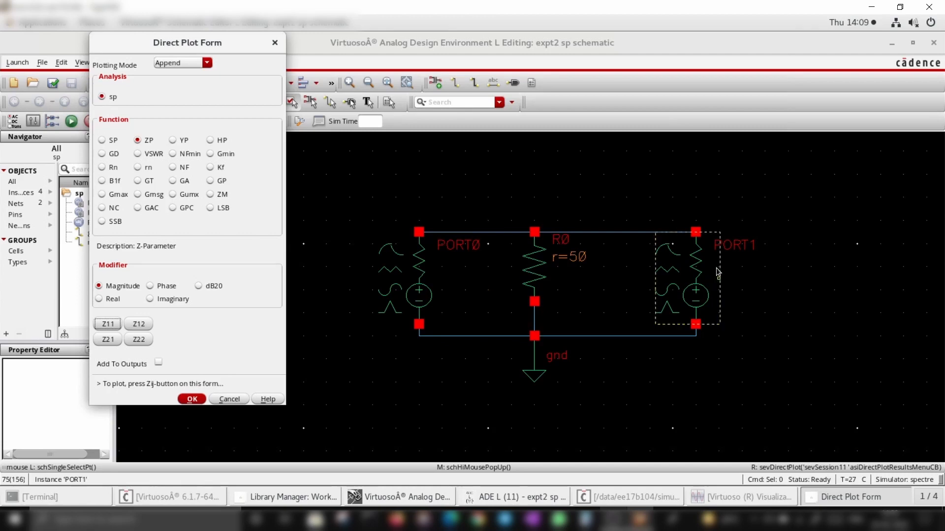
pyautogui.click(594, 239)
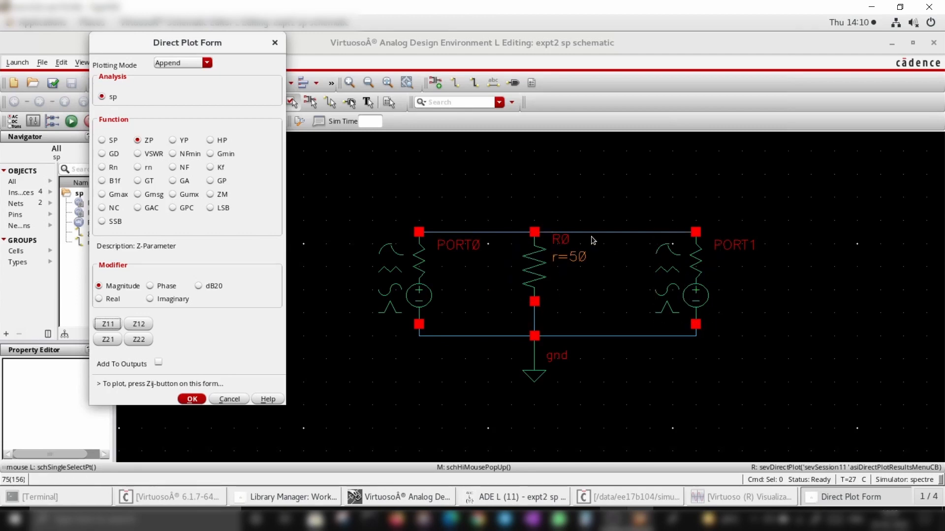
pyautogui.moveTo(609, 230)
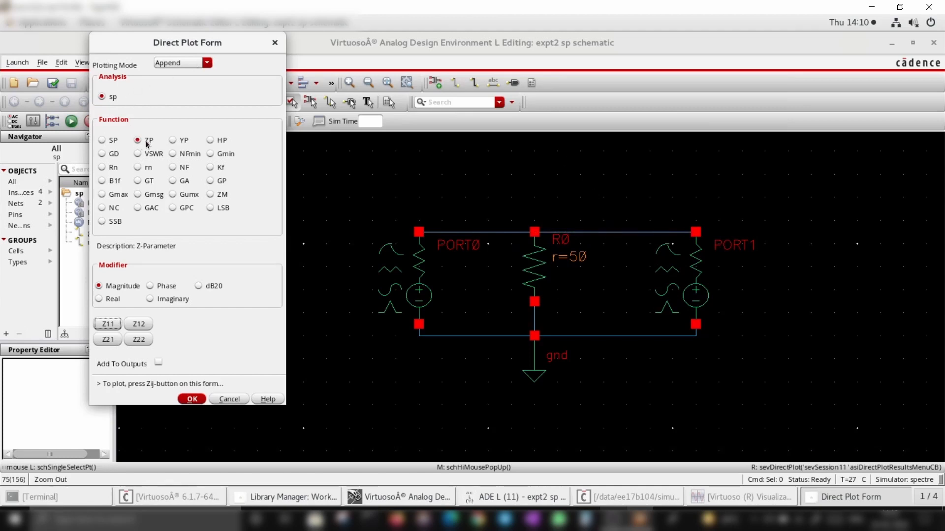
pyautogui.click(210, 194)
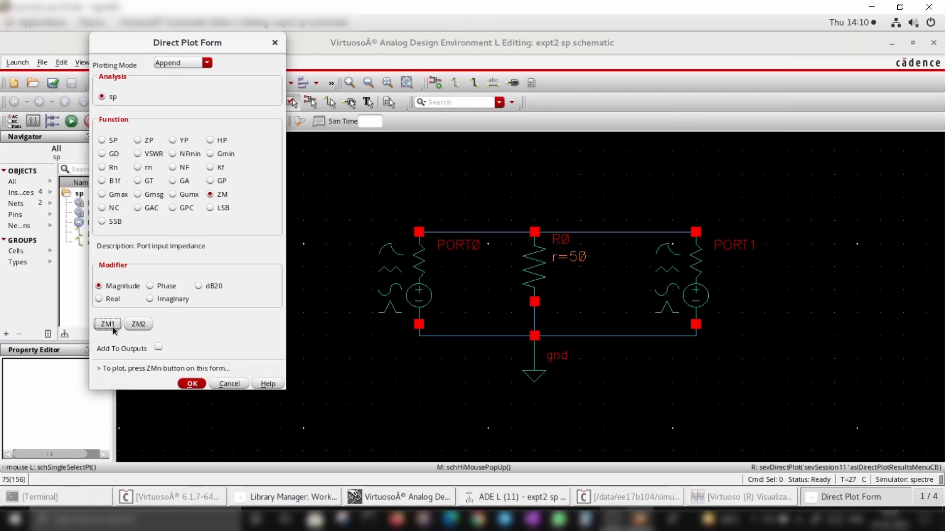
pyautogui.click(107, 325)
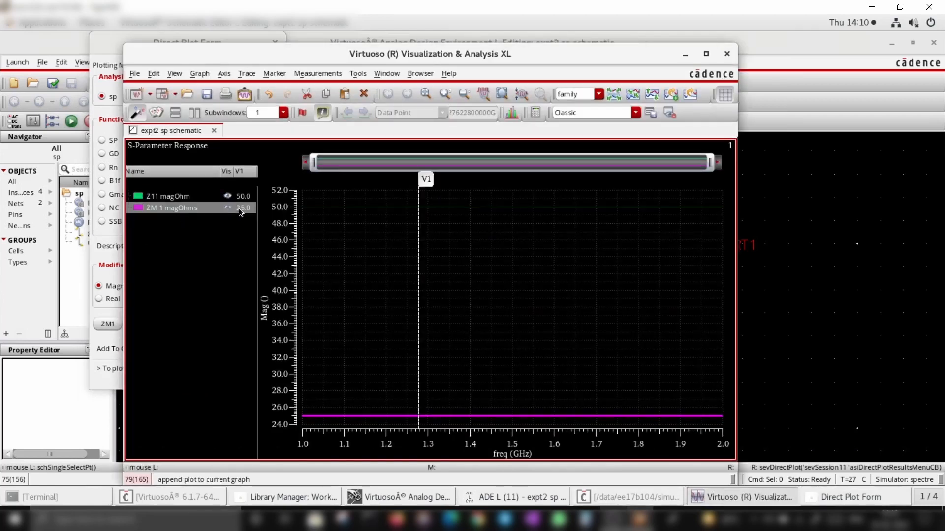
pyautogui.click(169, 196)
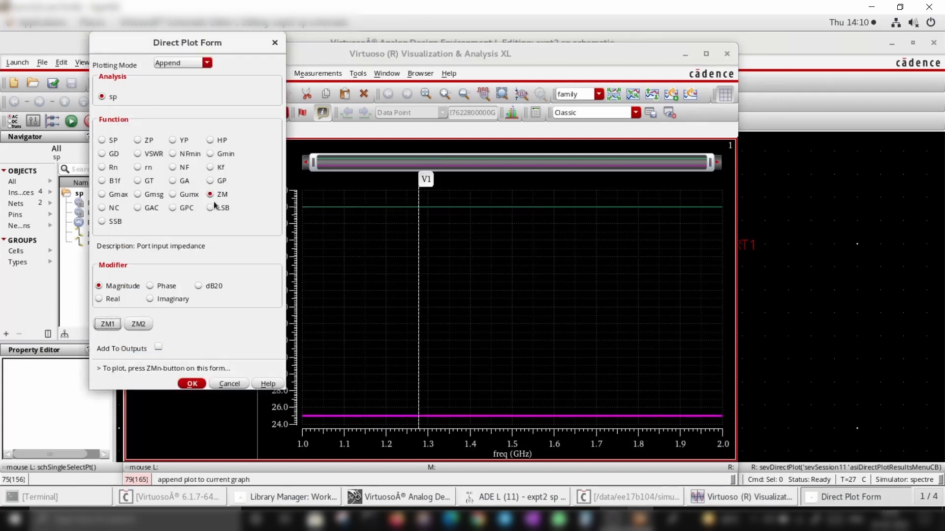
pyautogui.moveTo(448, 290)
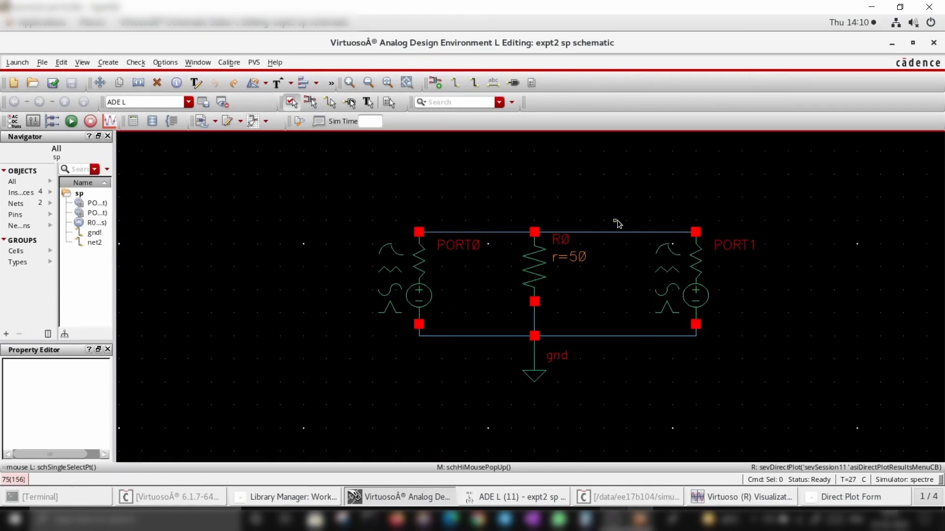
pyautogui.moveTo(626, 234)
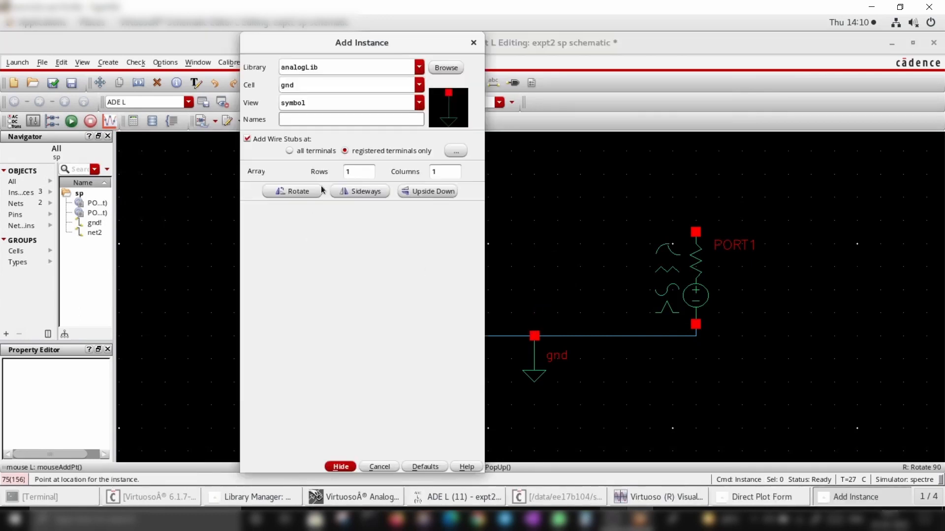
# Step: Place a new resistor with 50 Ω resistance and wire its right end to PORT1
pyautogui.write('rcwireload')
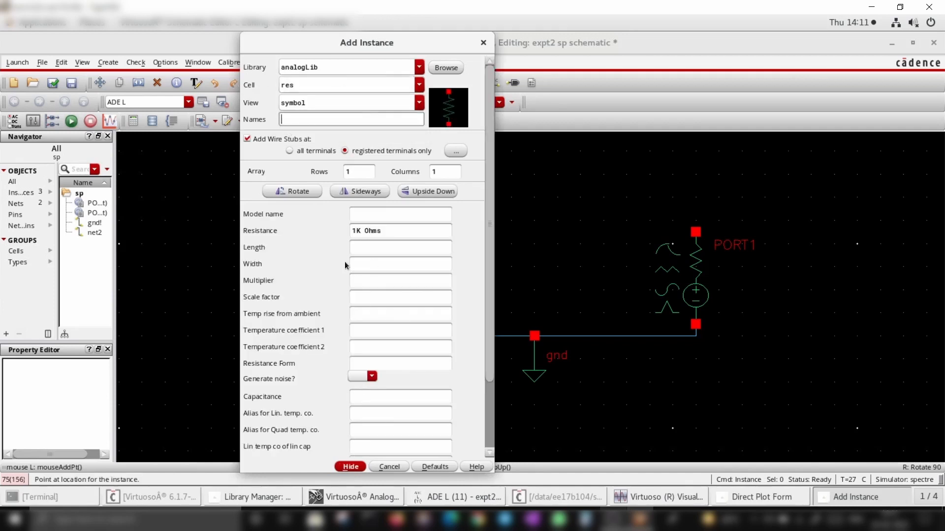
pyautogui.click(399, 231)
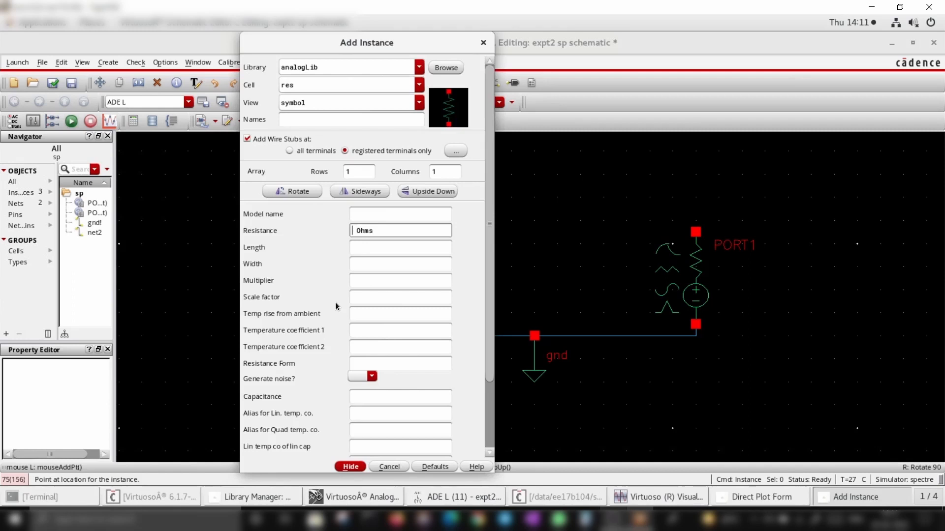
pyautogui.click(350, 467)
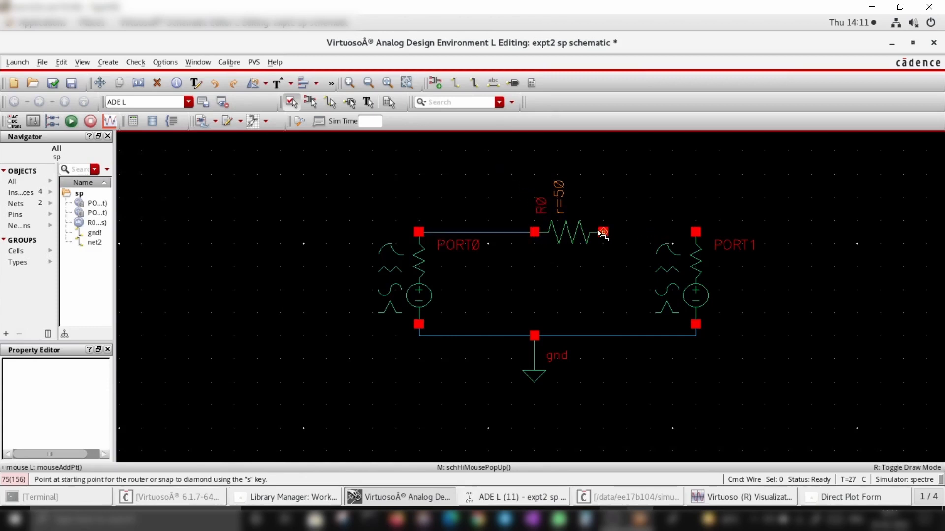
pyautogui.click(602, 232)
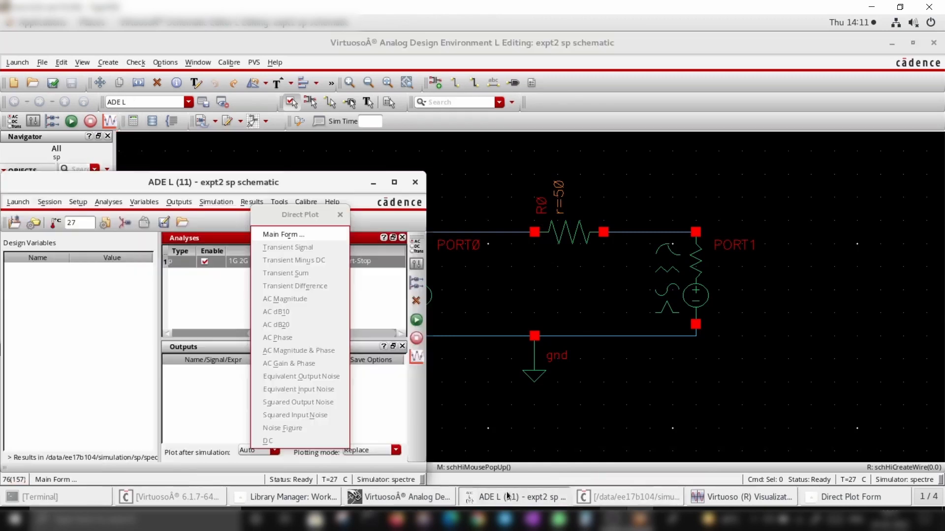
# Step: Plot Z11 magnitude for the series-resistor circuit from the Direct Plot main form
pyautogui.click(283, 234)
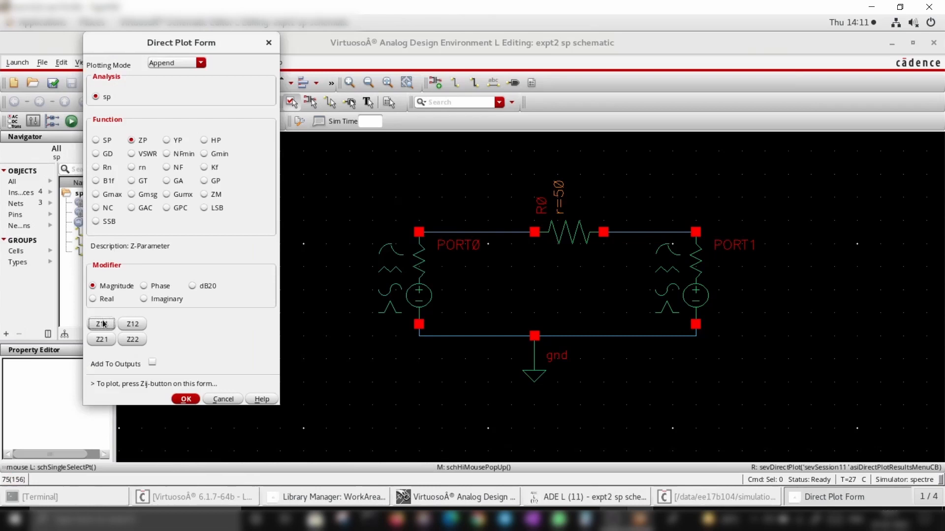
pyautogui.click(101, 323)
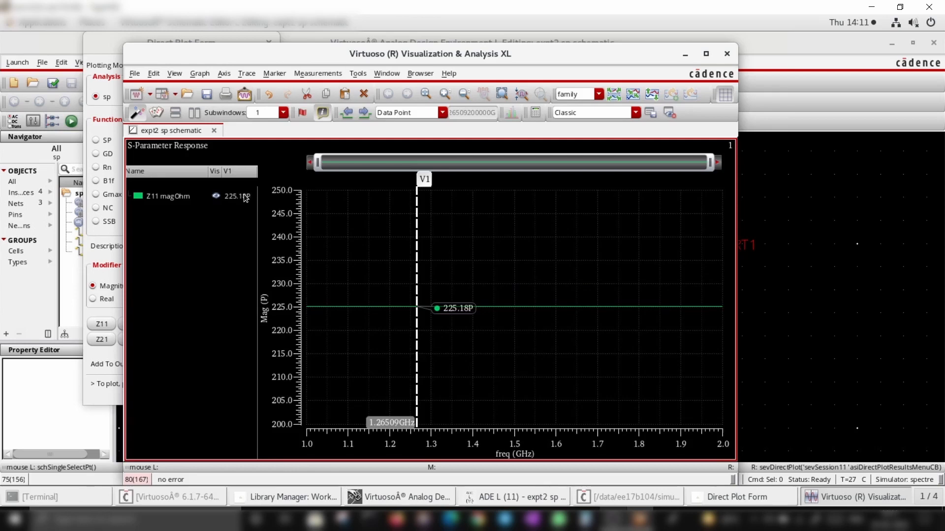
pyautogui.moveTo(252, 290)
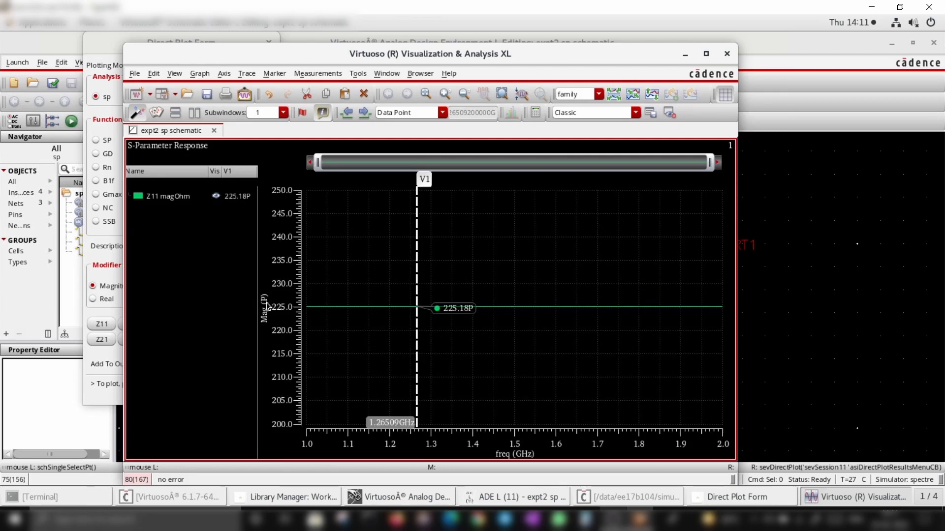
pyautogui.moveTo(274, 304)
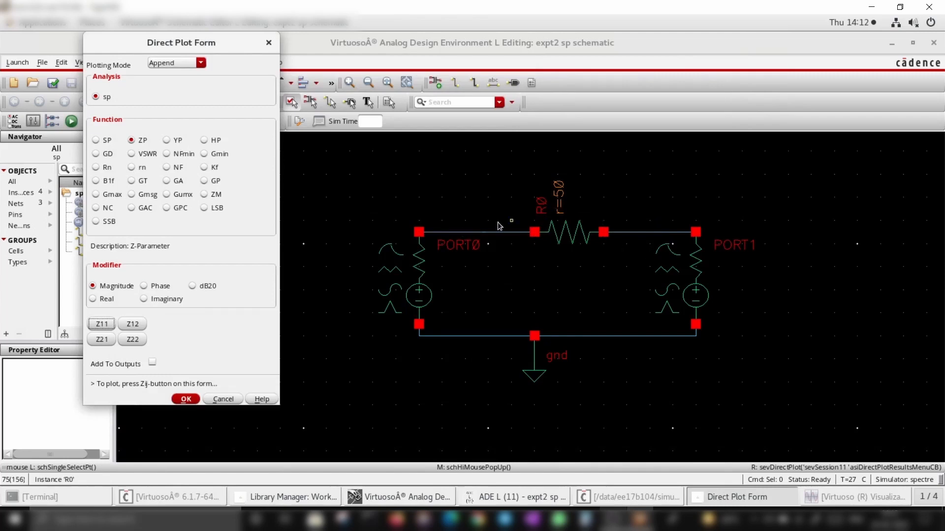
pyautogui.moveTo(142, 247)
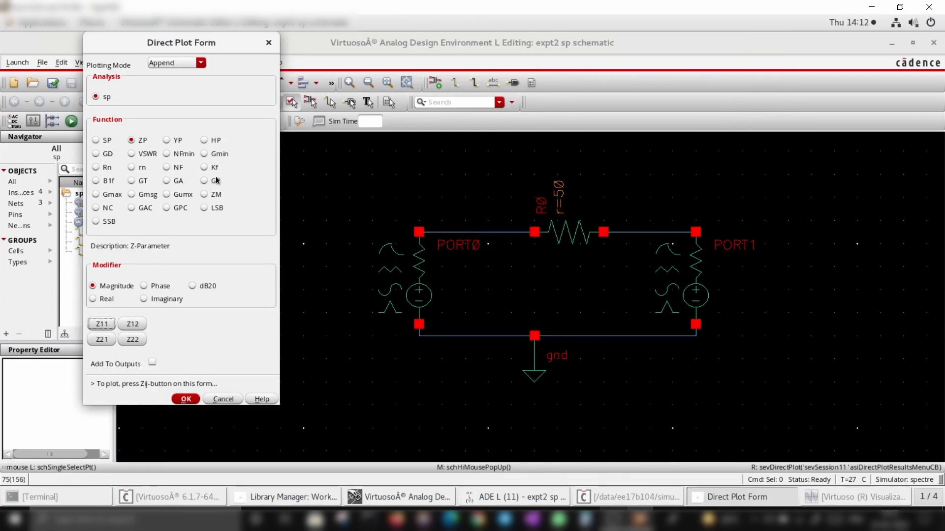
# Step: Select the ZM port input impedance function to add ZM1 to the series-resistor graph
pyautogui.click(204, 194)
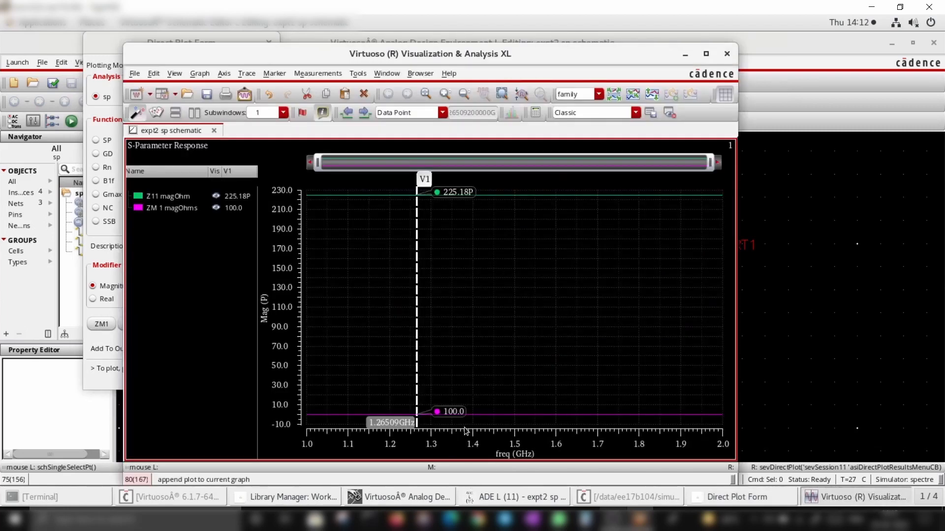
pyautogui.moveTo(185, 244)
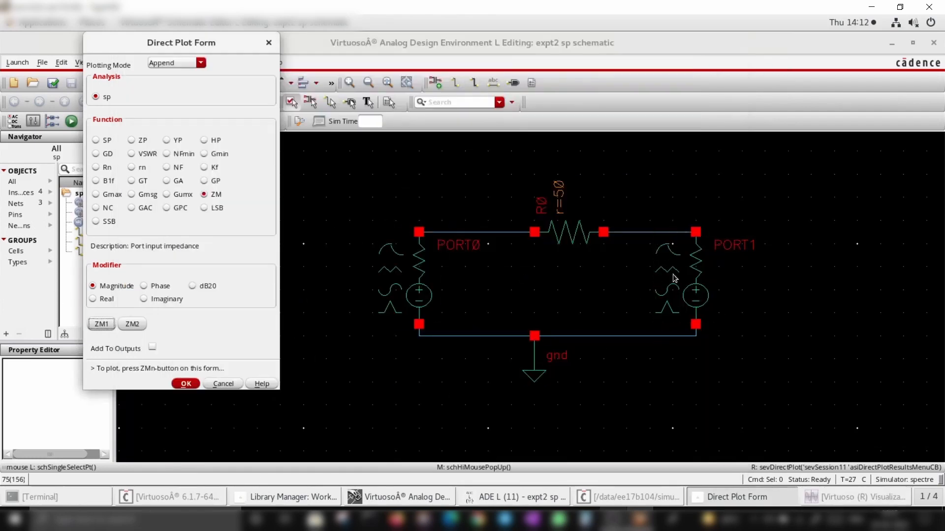
pyautogui.moveTo(294, 205)
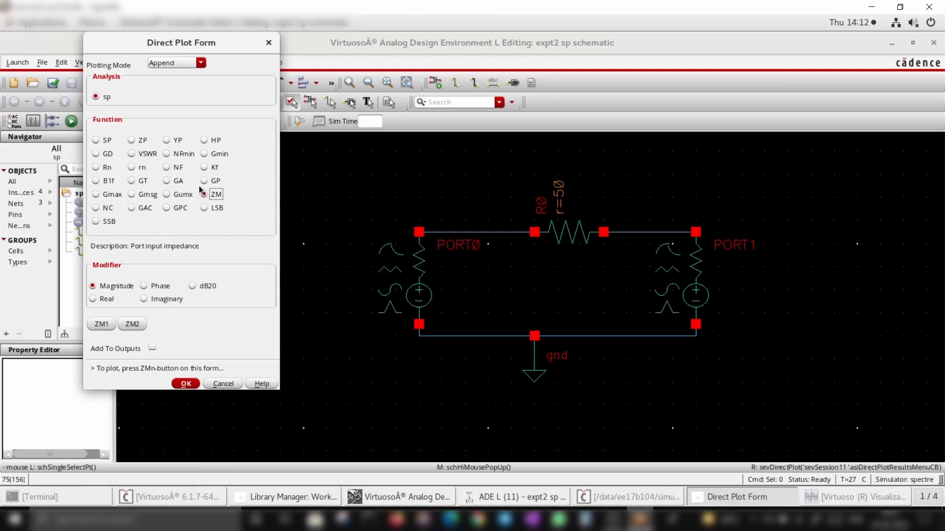
pyautogui.click(131, 139)
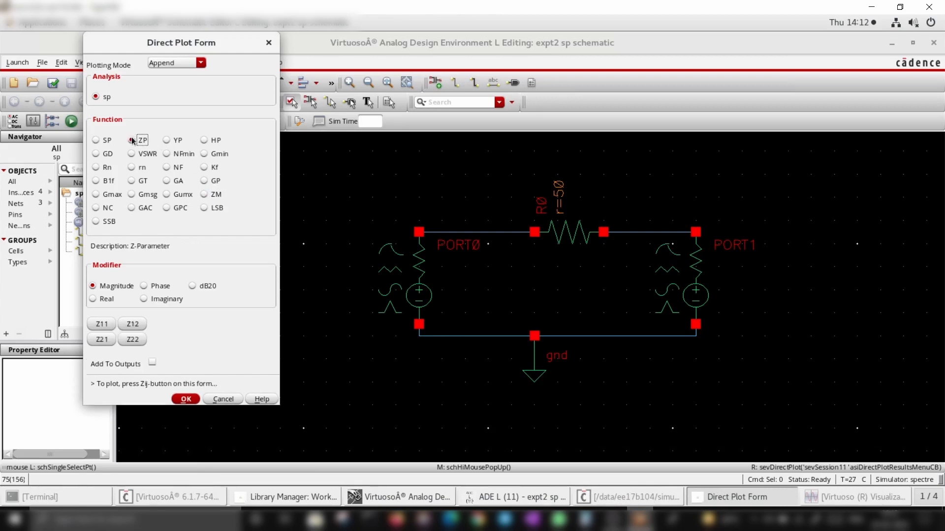
pyautogui.click(131, 140)
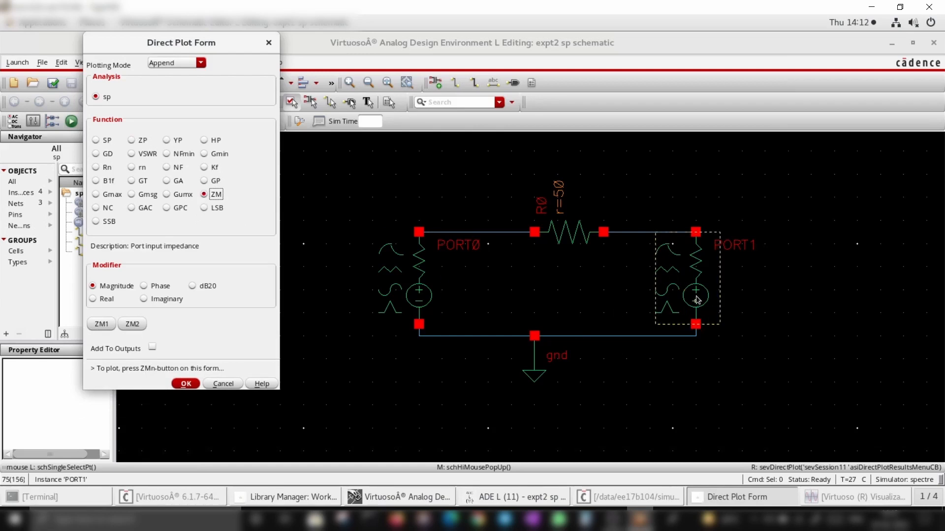
pyautogui.moveTo(689, 291)
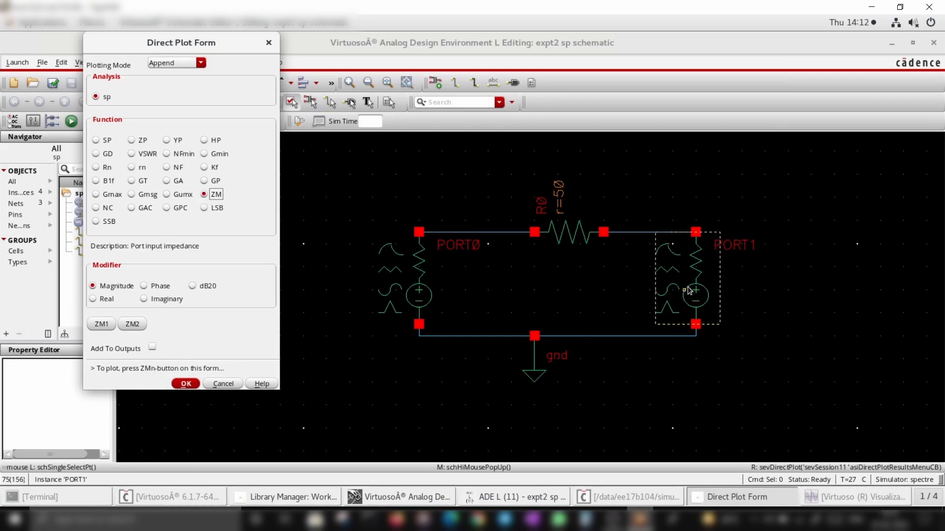